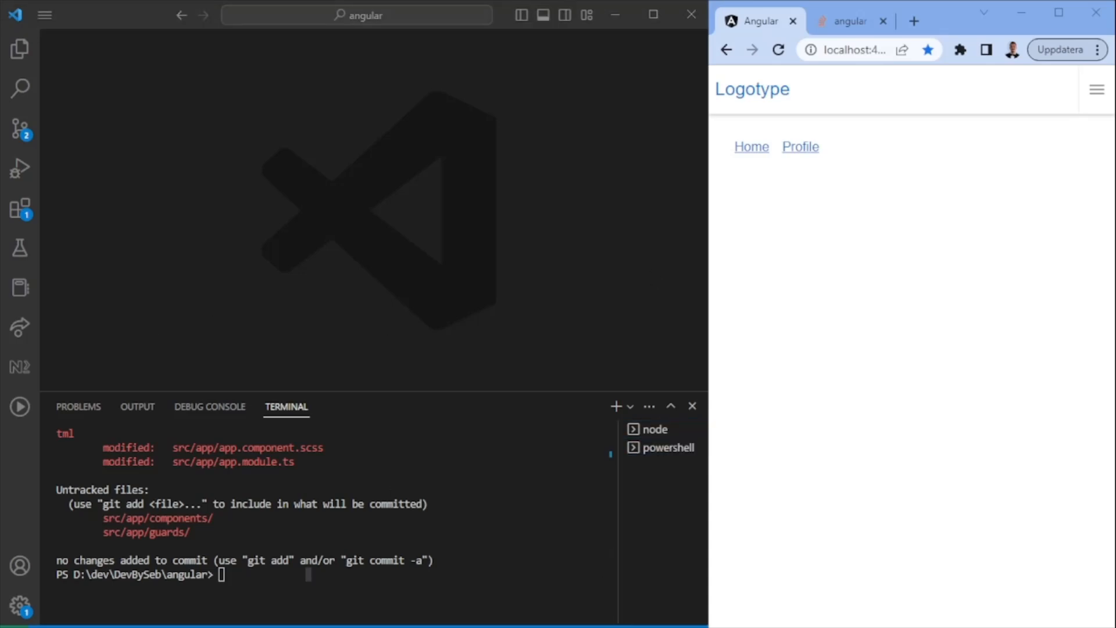
- From a components-folder terminal, run ng g c home/profile and ng g g auth/unsaved-changes
{"action": "left_click", "coordinate": [20, 47]}
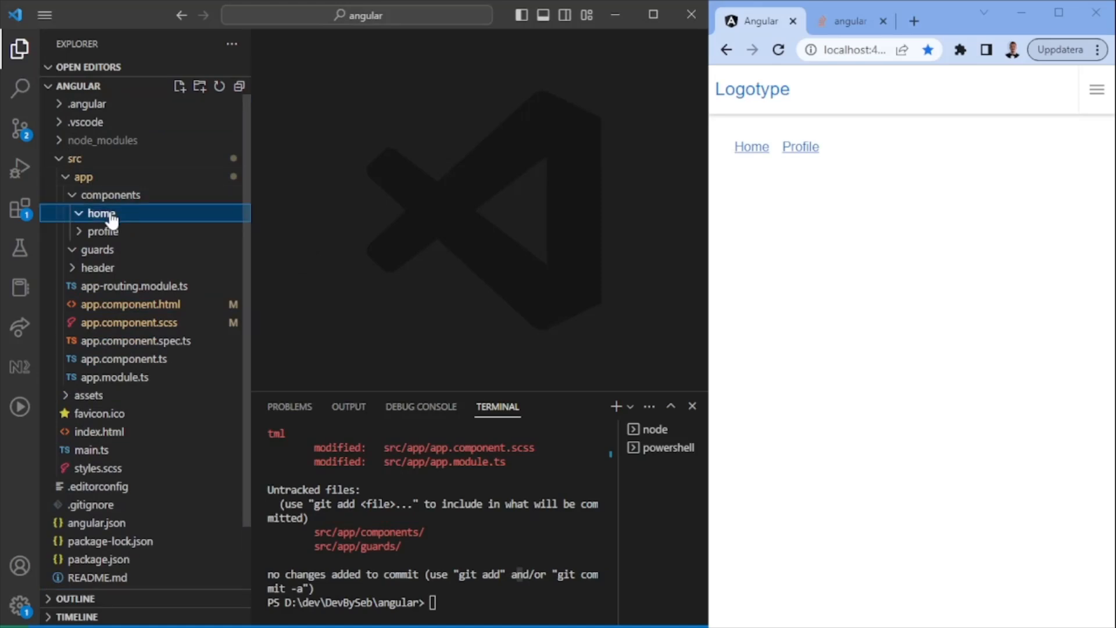
{"action": "right_click", "coordinate": [100, 213]}
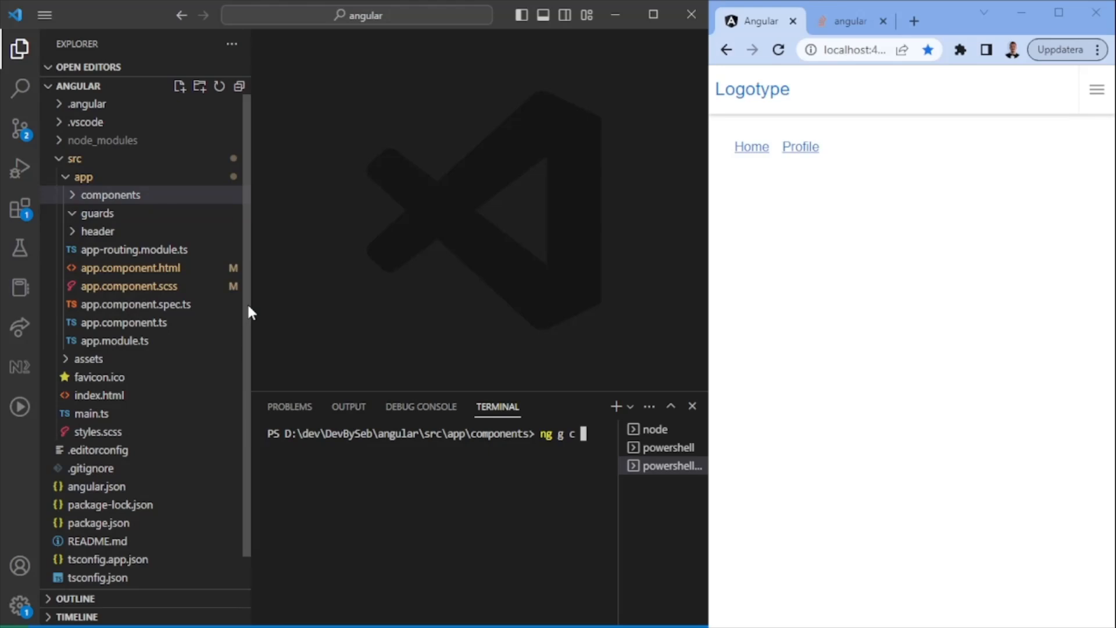
{"action": "type", "text": "home"}
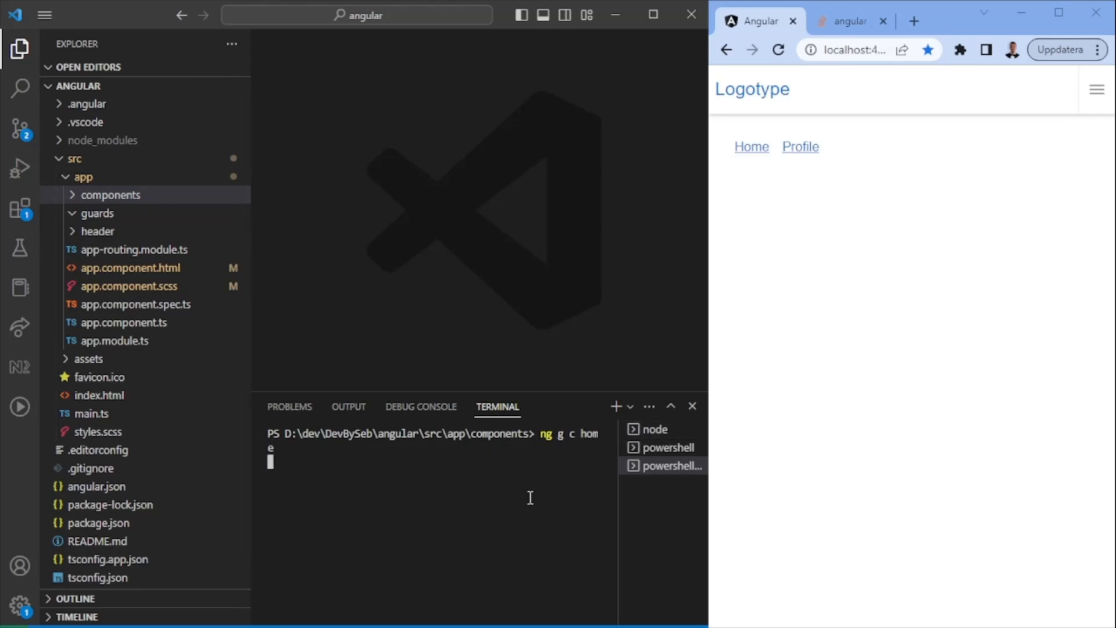
{"action": "key", "text": "Enter"}
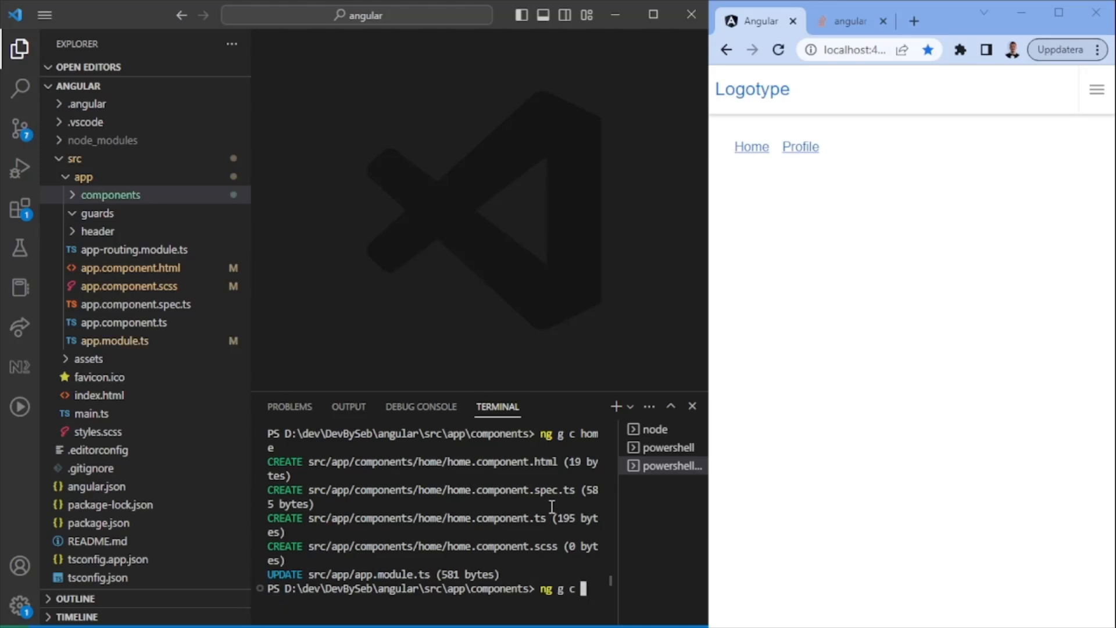
{"action": "type", "text": "profile"}
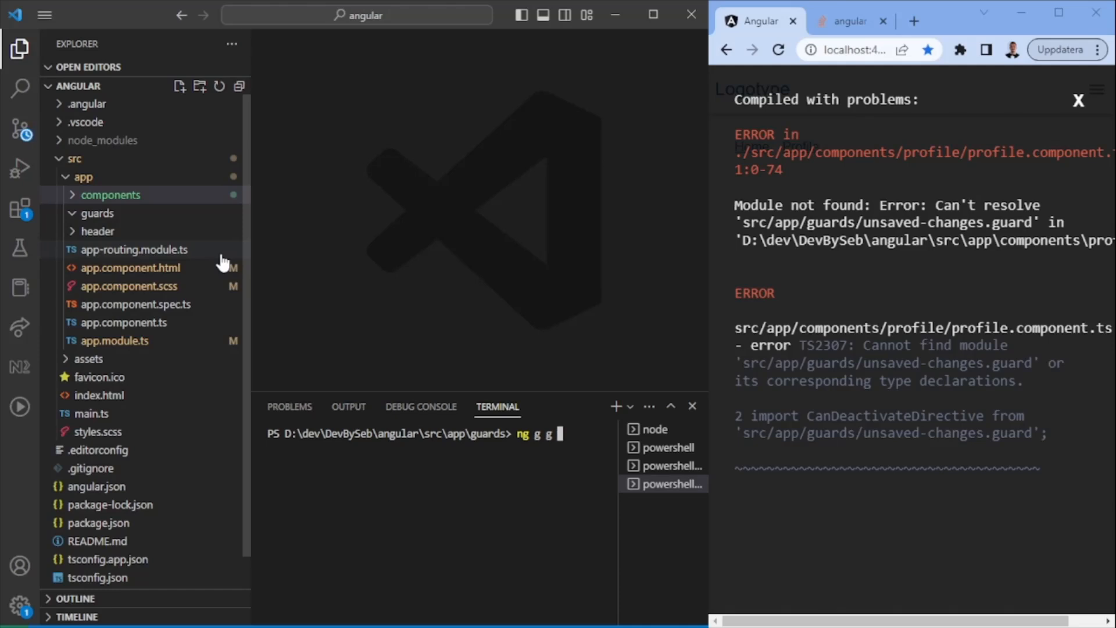
{"action": "type", "text": "auth"}
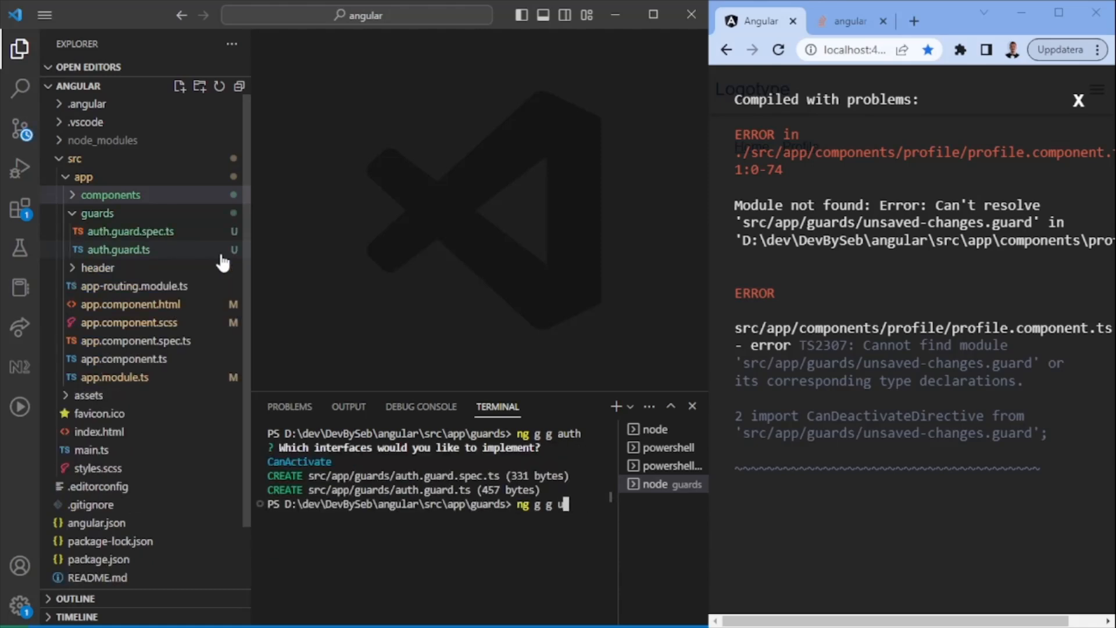
{"action": "type", "text": "unsaved change"}
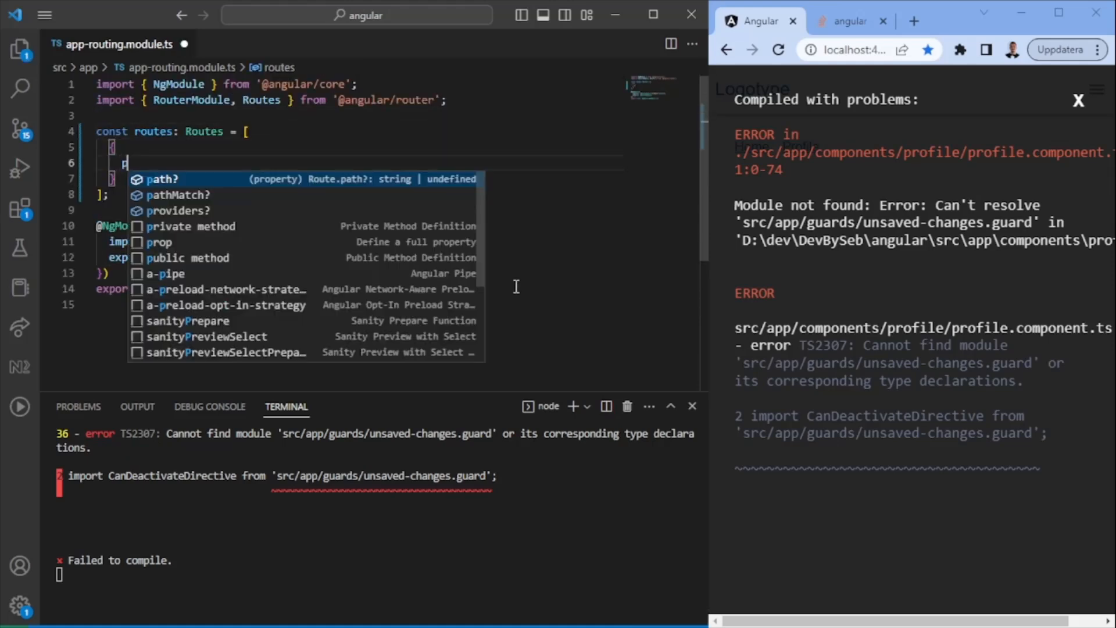
- Add 'home' and 'profile' routes to HomeComponent and ProfileComponent, with guards and AuthGuard imported
{"action": "type", "text": "ath: 'home',"}
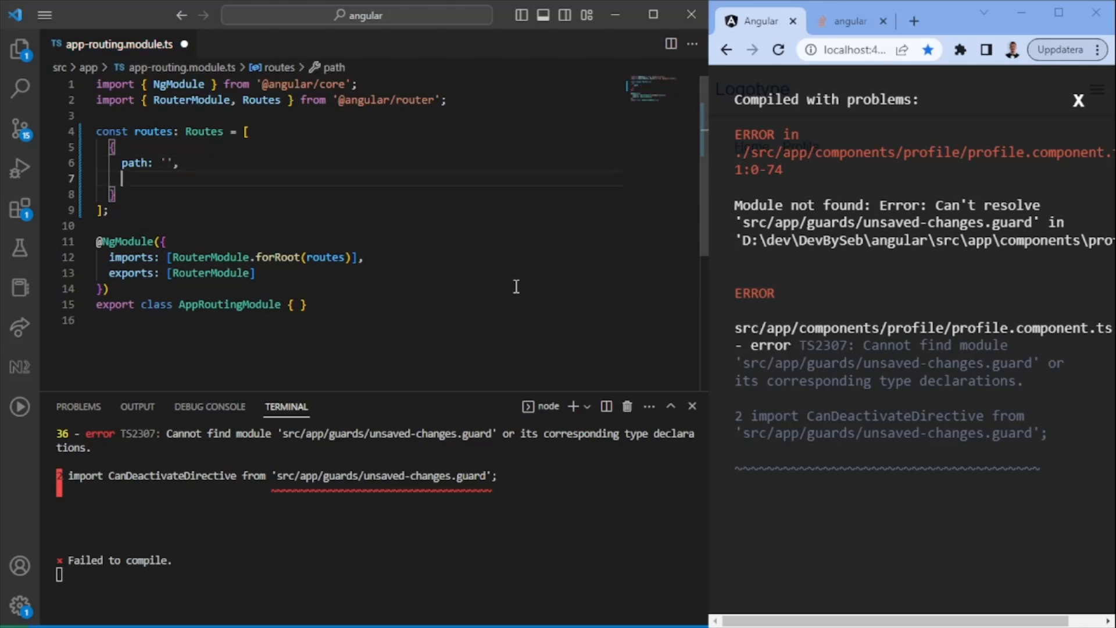
{"action": "type", "text": "component: HomeComponent,"}
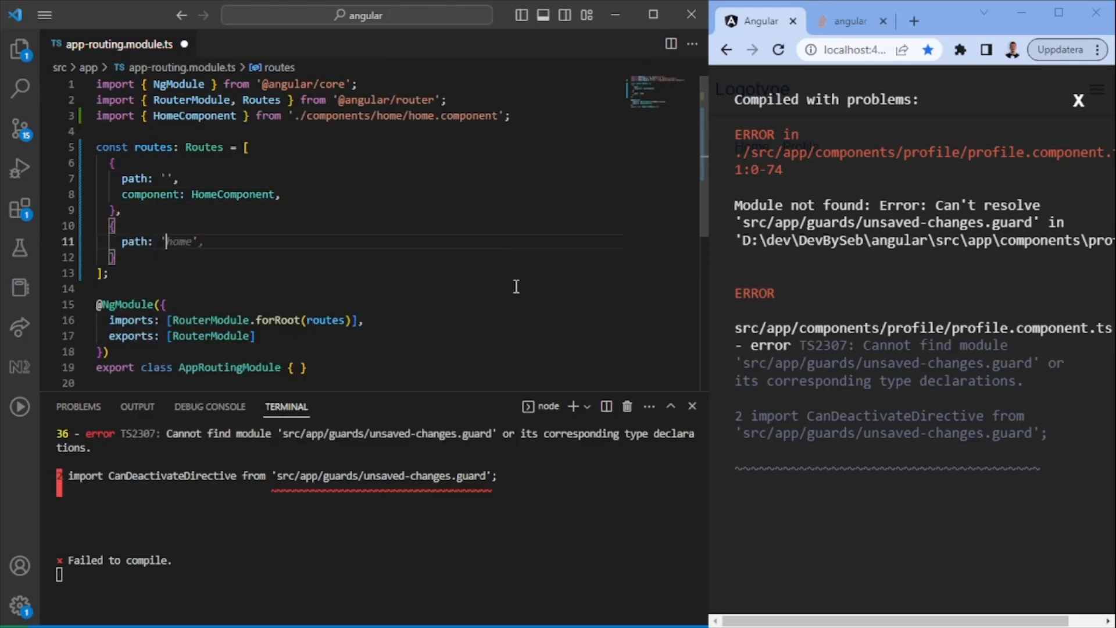
{"action": "type", "text": "profile"}
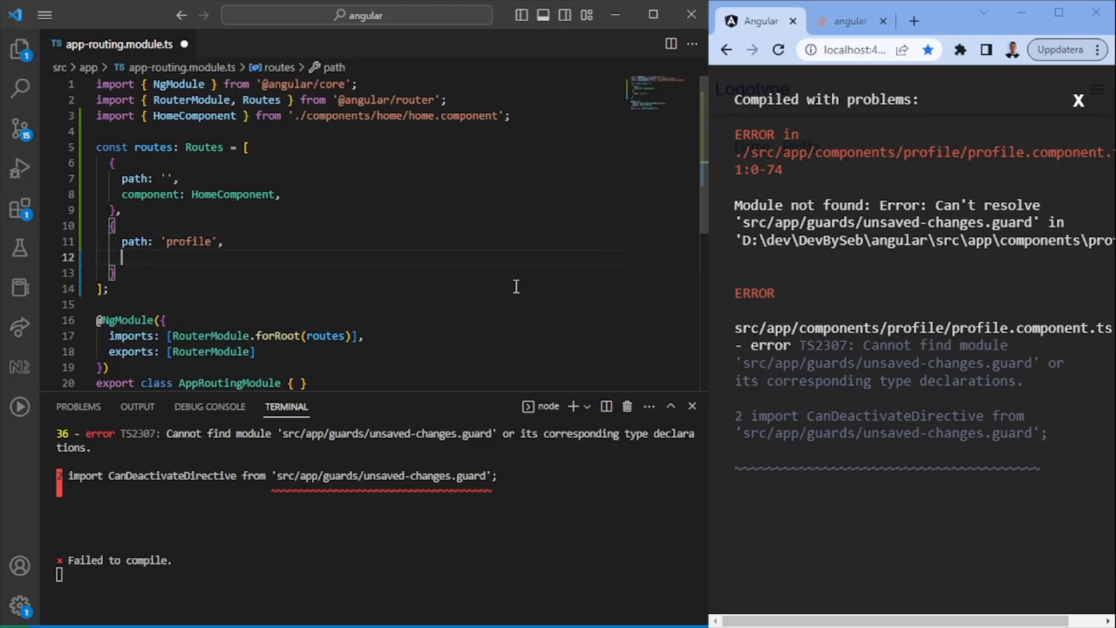
{"action": "type", "text": "component: ProfileComponent,"}
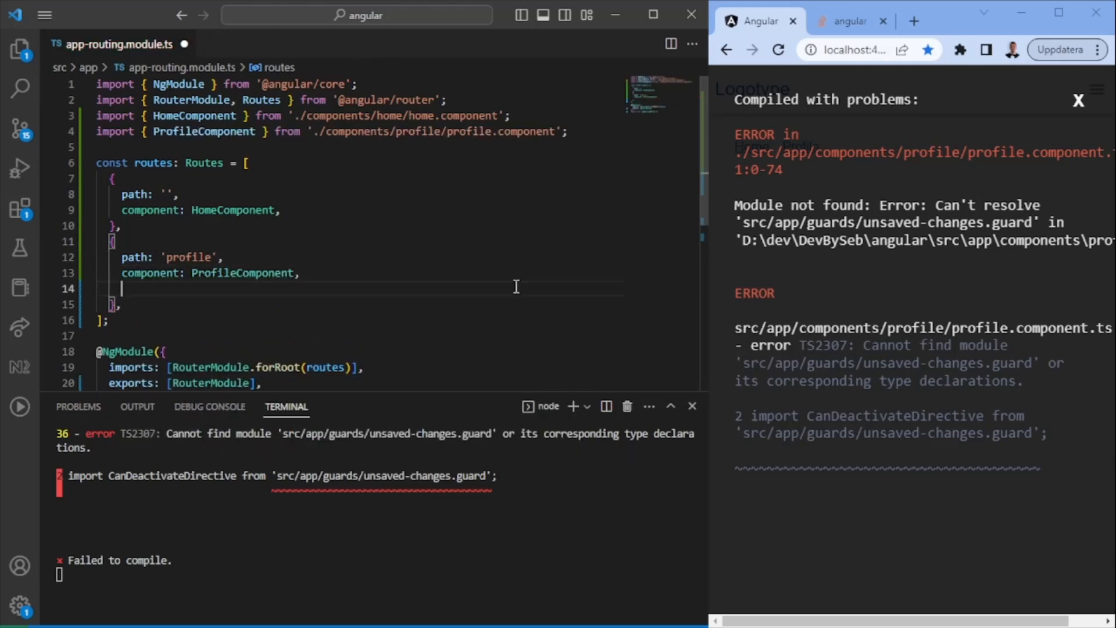
{"action": "type", "text": "canActivate: [AuthGuard],"}
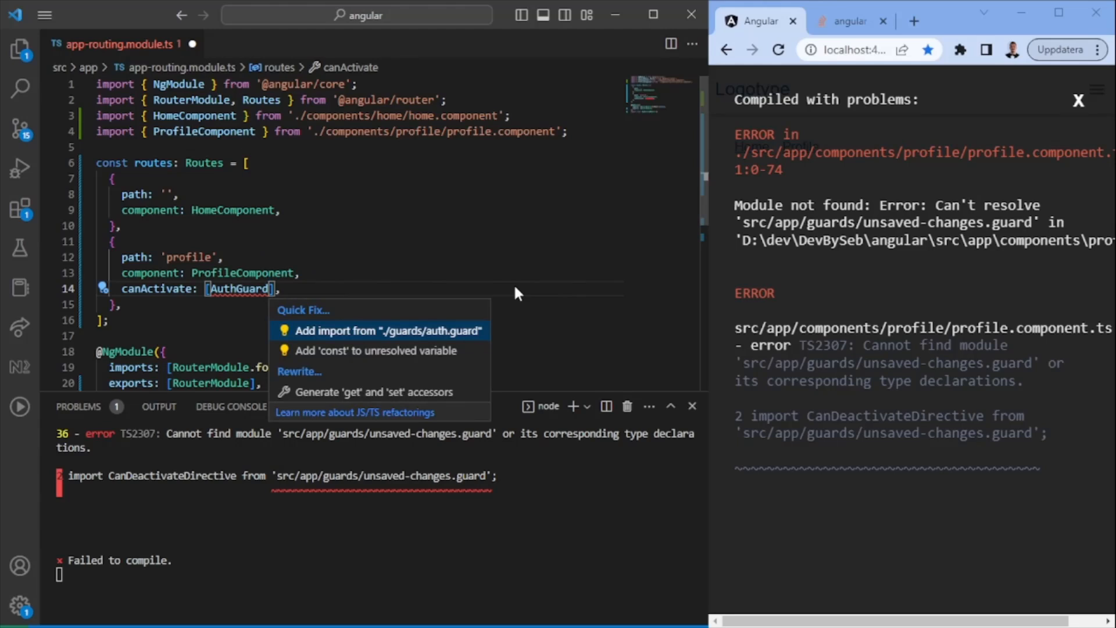
{"action": "left_click", "coordinate": [388, 330]}
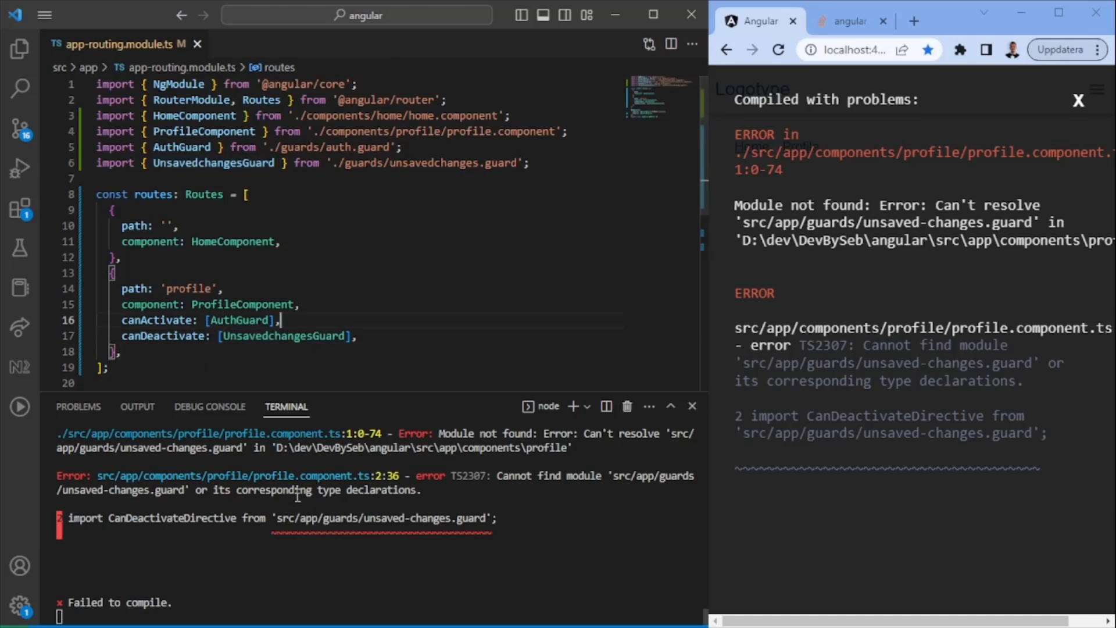
{"action": "left_click", "coordinate": [285, 44]}
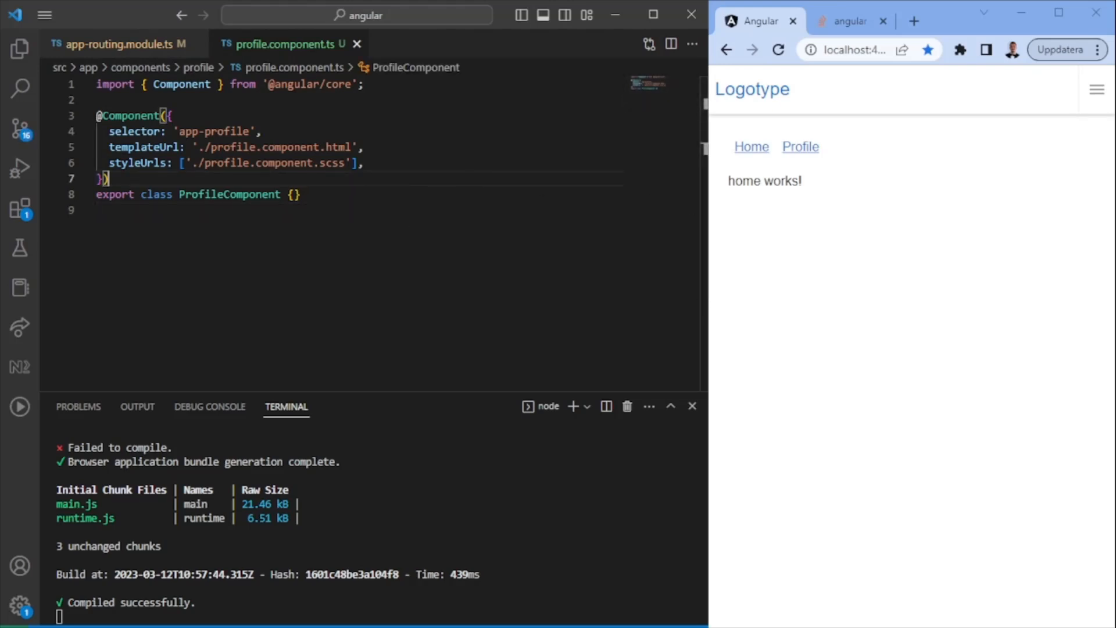
- Show the Profile page reading 'profile works!' and open the unsavedchanges guard file
{"action": "left_click", "coordinate": [800, 147]}
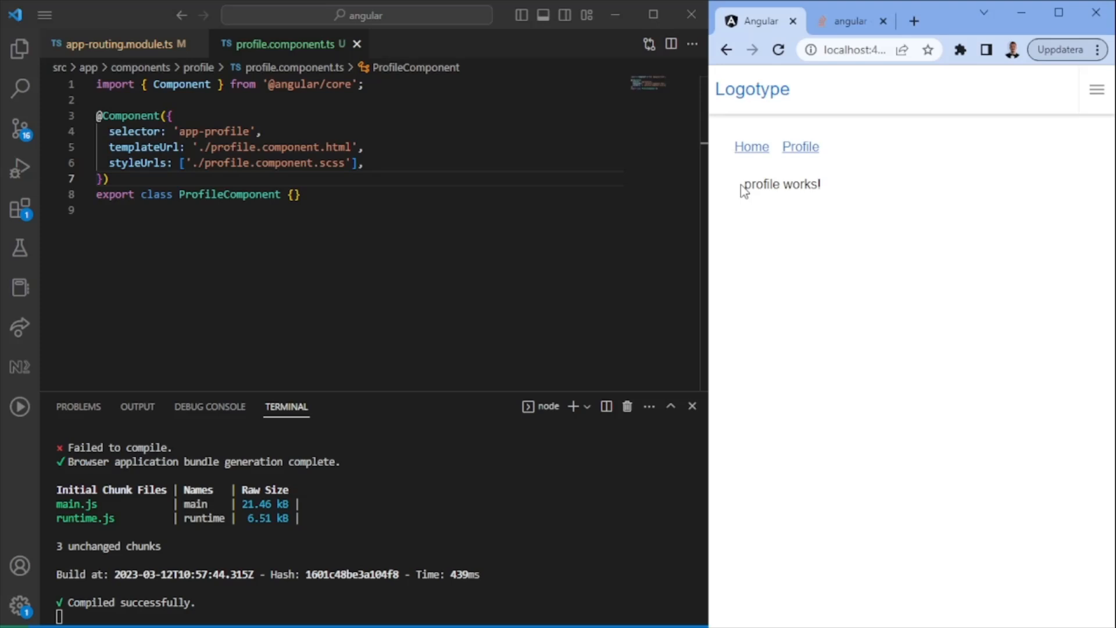
{"action": "double_click", "coordinate": [780, 183]}
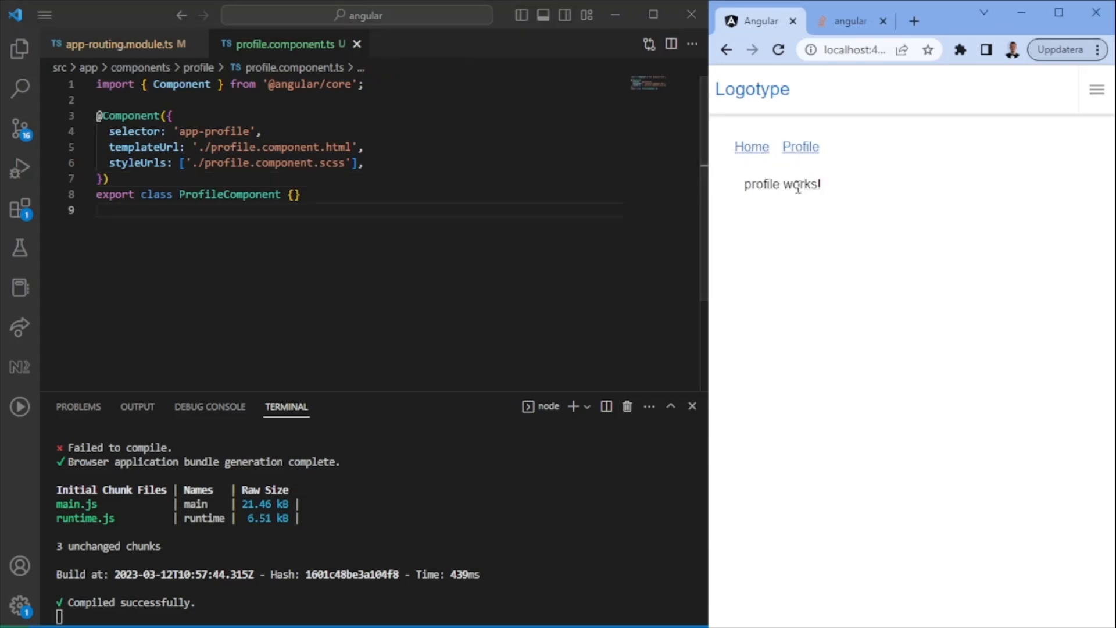
{"action": "double_click", "coordinate": [781, 185]}
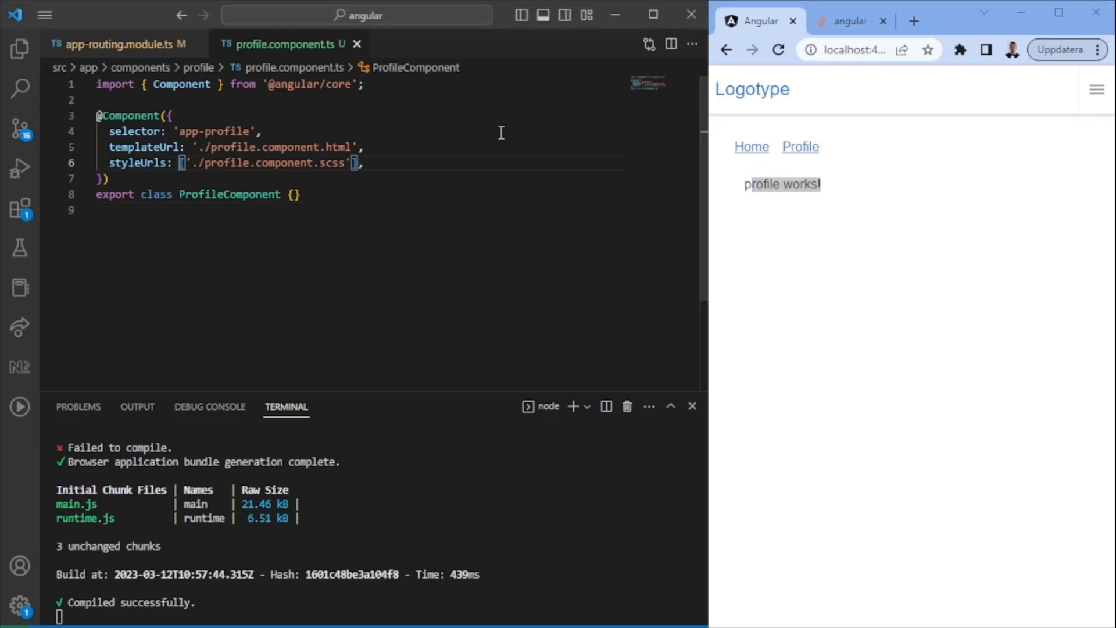
{"action": "type", "text": "un"}
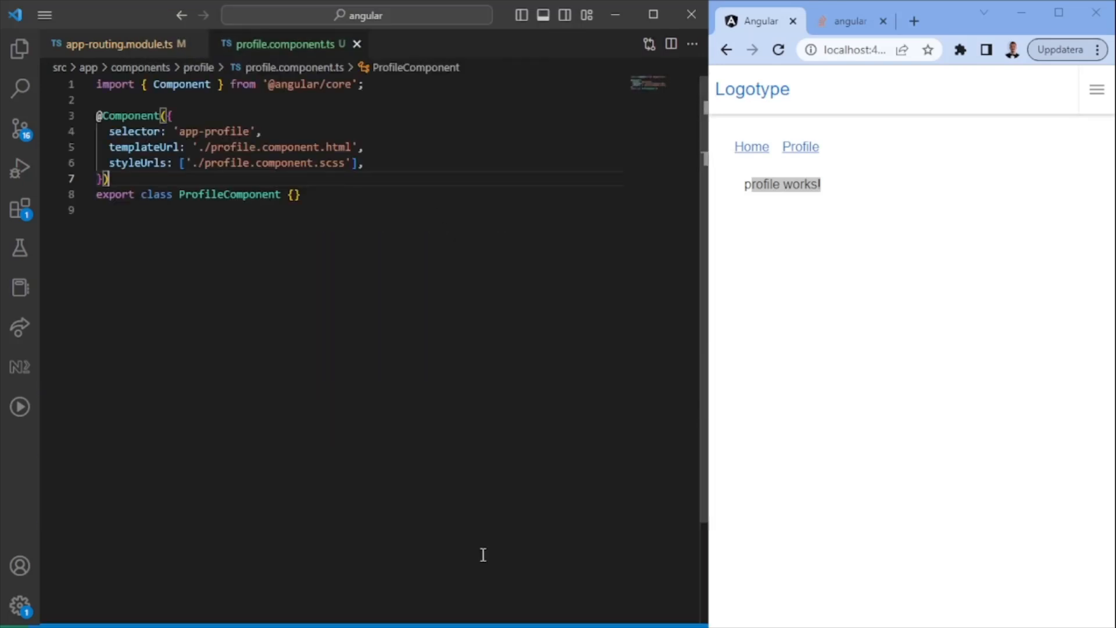
{"action": "type", "text": "unsa"}
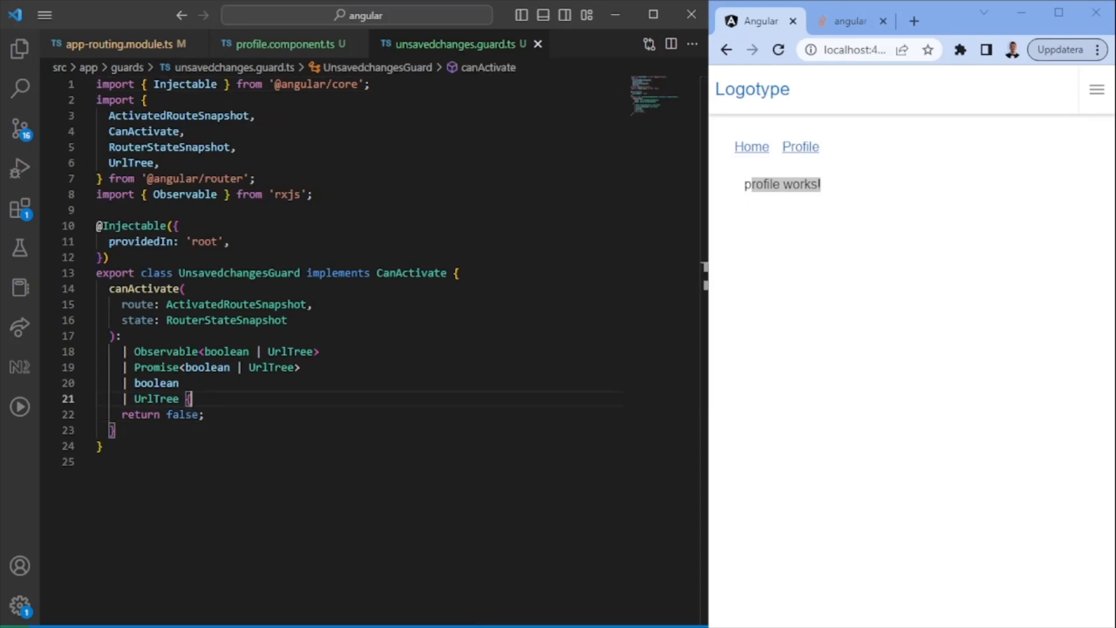
- Replace canActivate with CanDeactivate<any>, returning component.canDeactivate ? component.canDeactivate() : true
{"action": "type", "text": "true"}
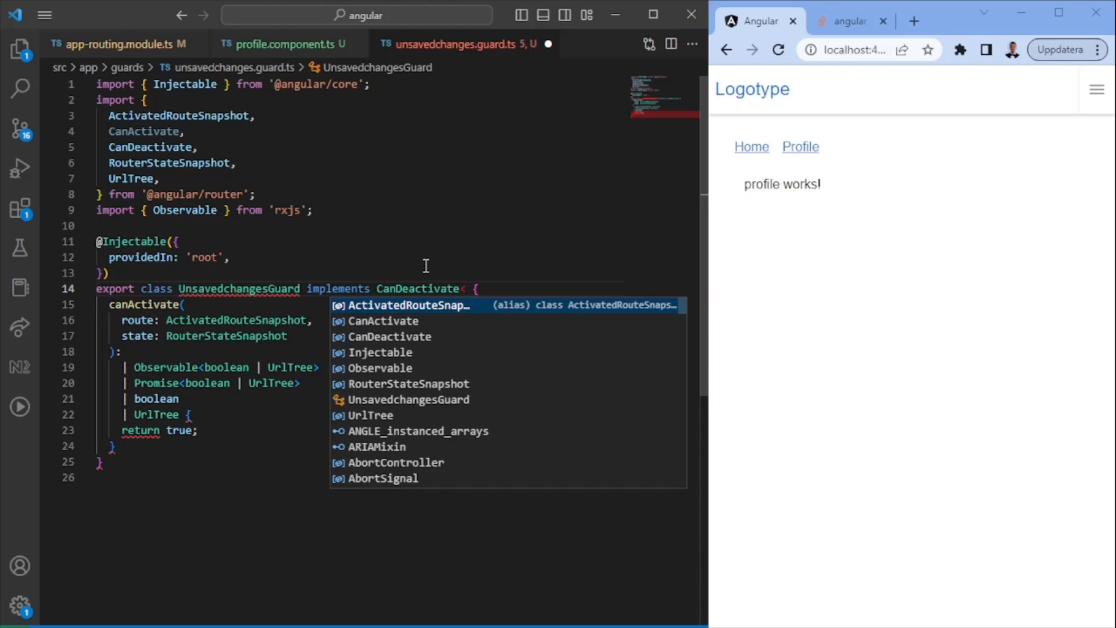
{"action": "type", "text": "<unk"}
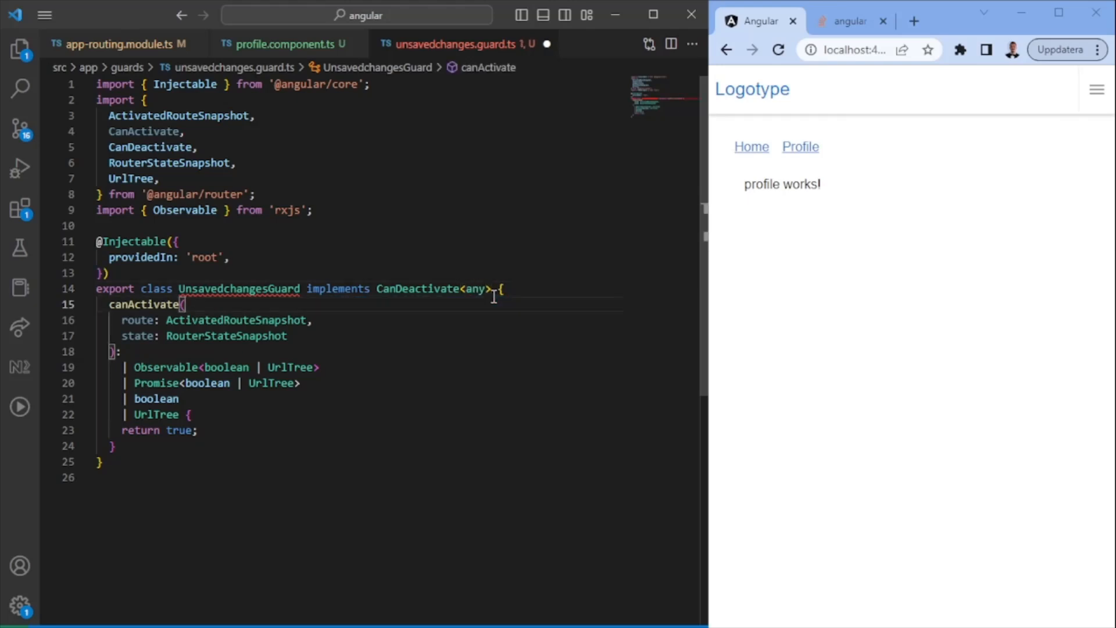
{"action": "mouse_move", "coordinate": [301, 397]}
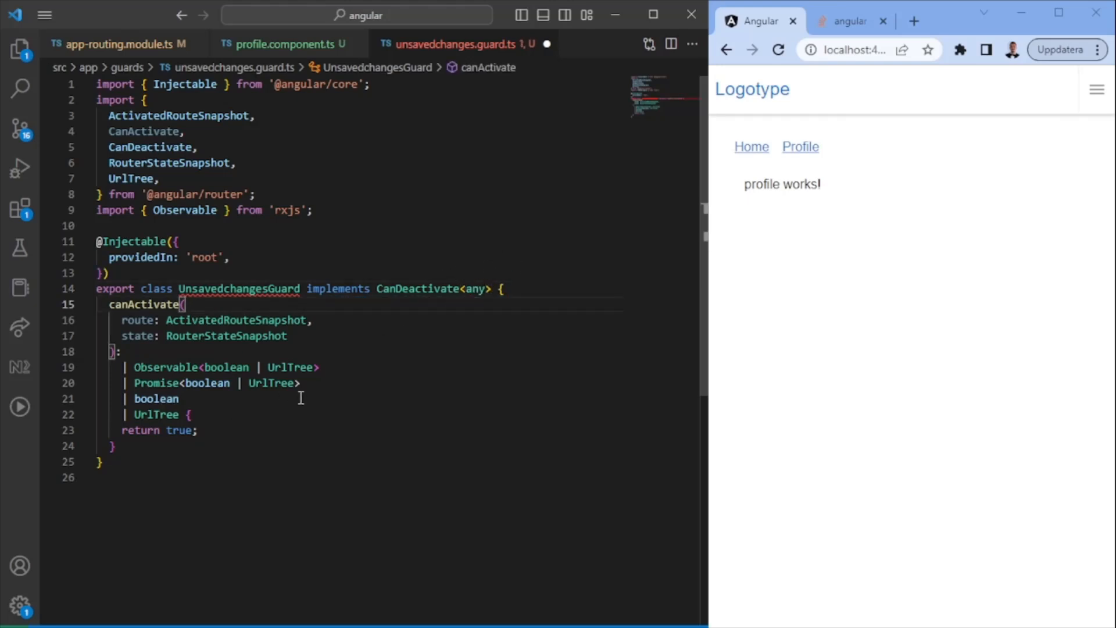
{"action": "double_click", "coordinate": [143, 304]}
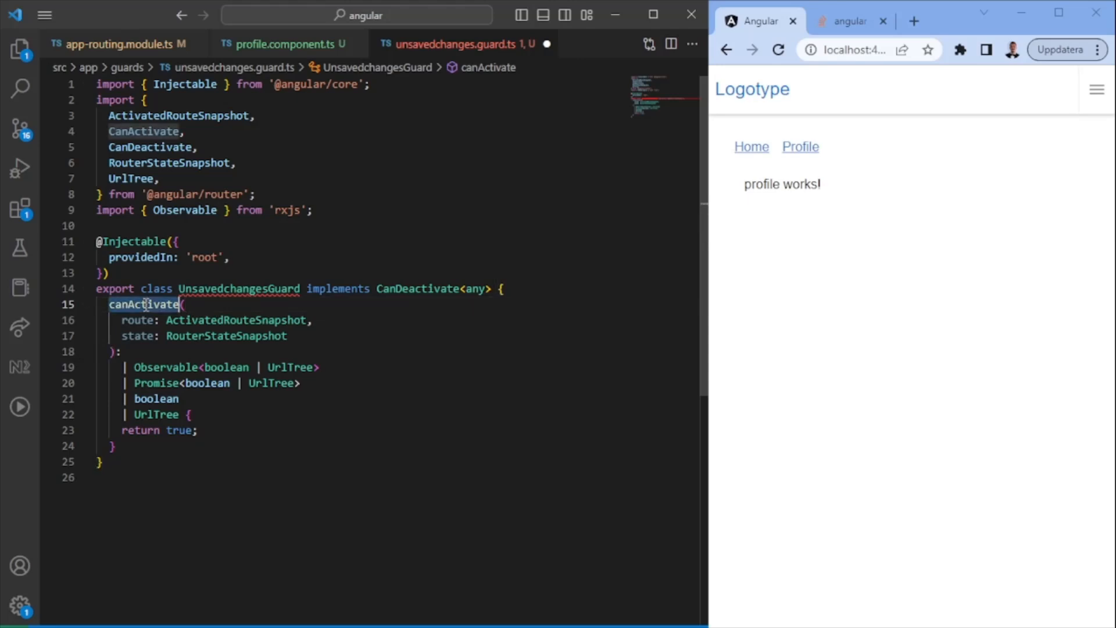
{"action": "key", "text": "Backspace"}
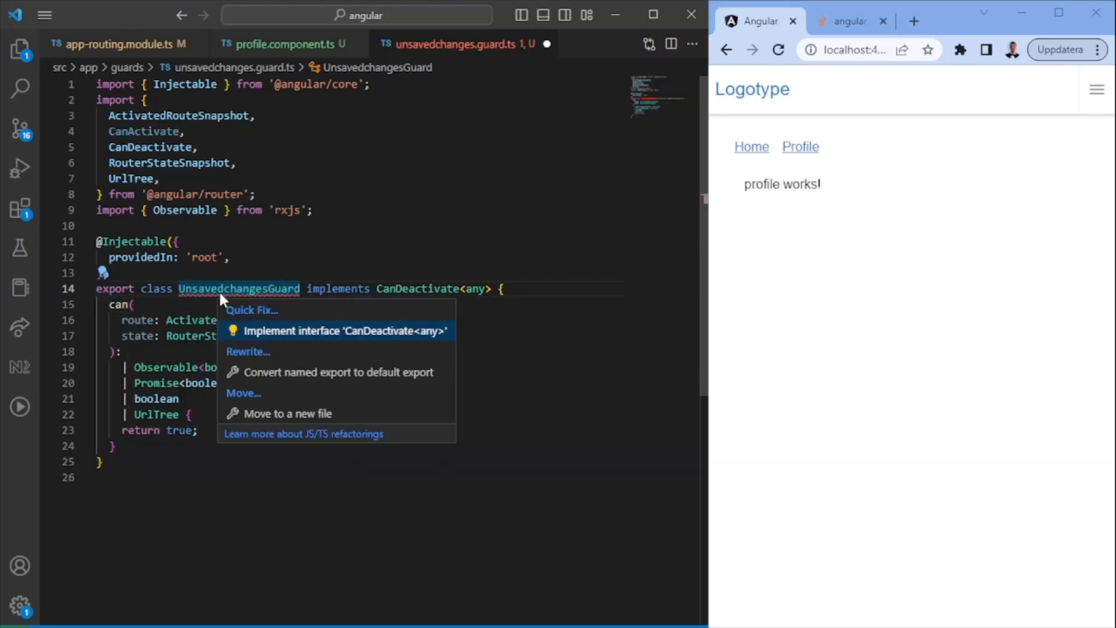
{"action": "left_click", "coordinate": [345, 330]}
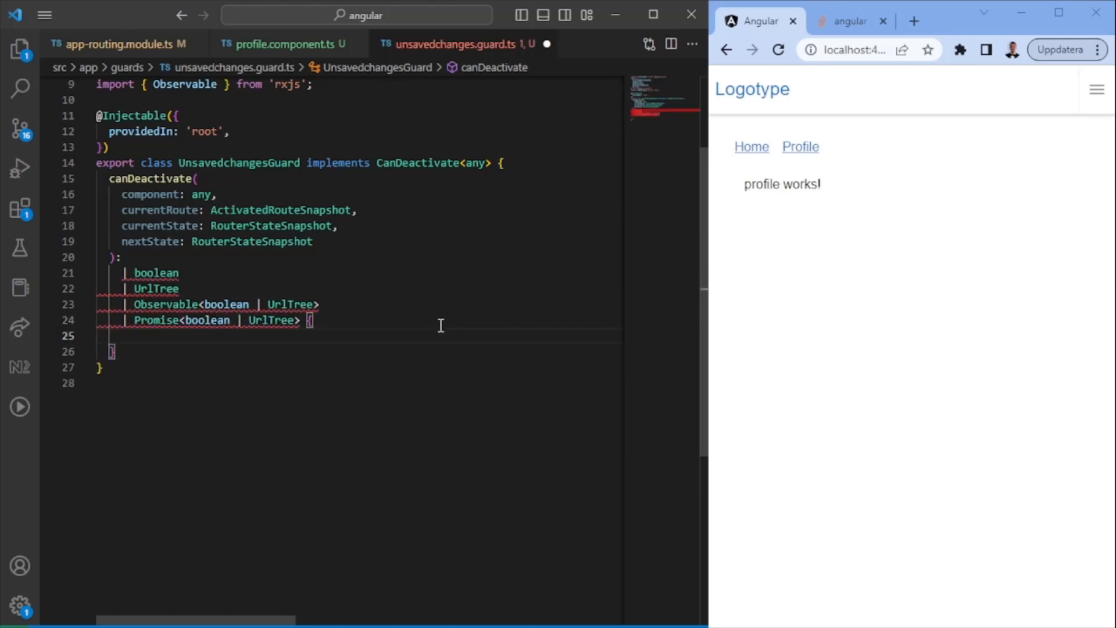
{"action": "type", "text": "return component.canDeactivate ? component.canDeactivate() : true;"}
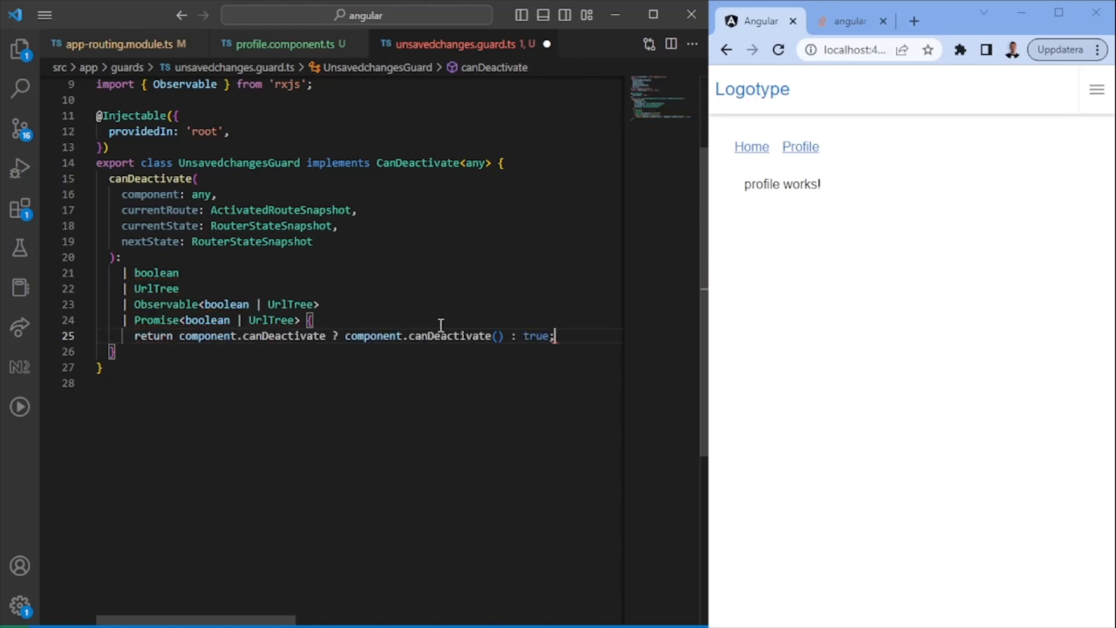
{"action": "double_click", "coordinate": [194, 336]}
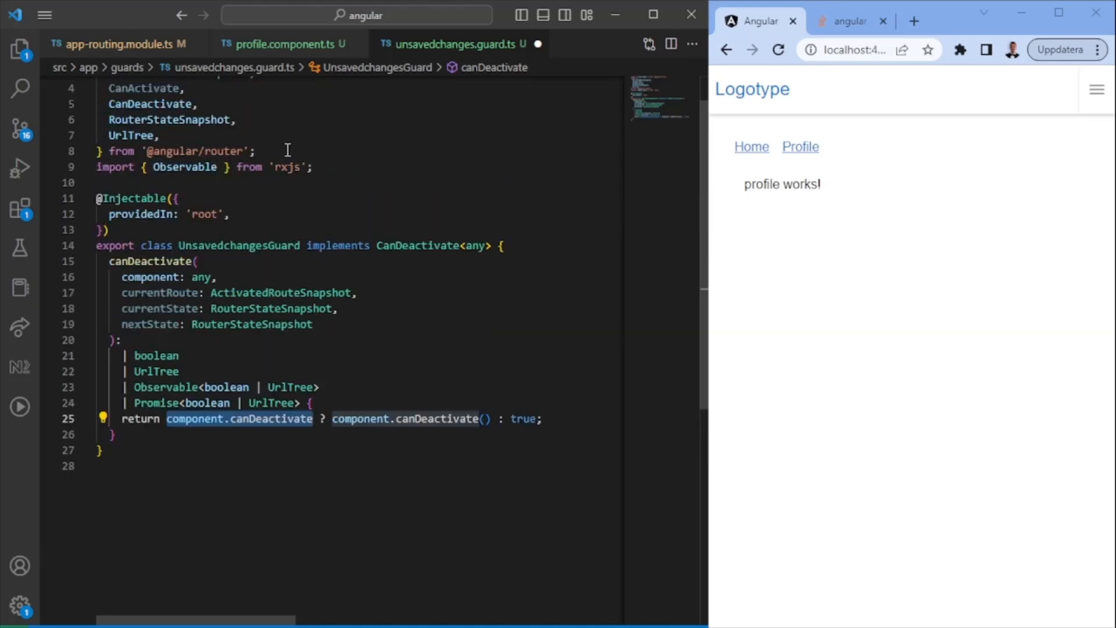
{"action": "type", "text": "@c"}
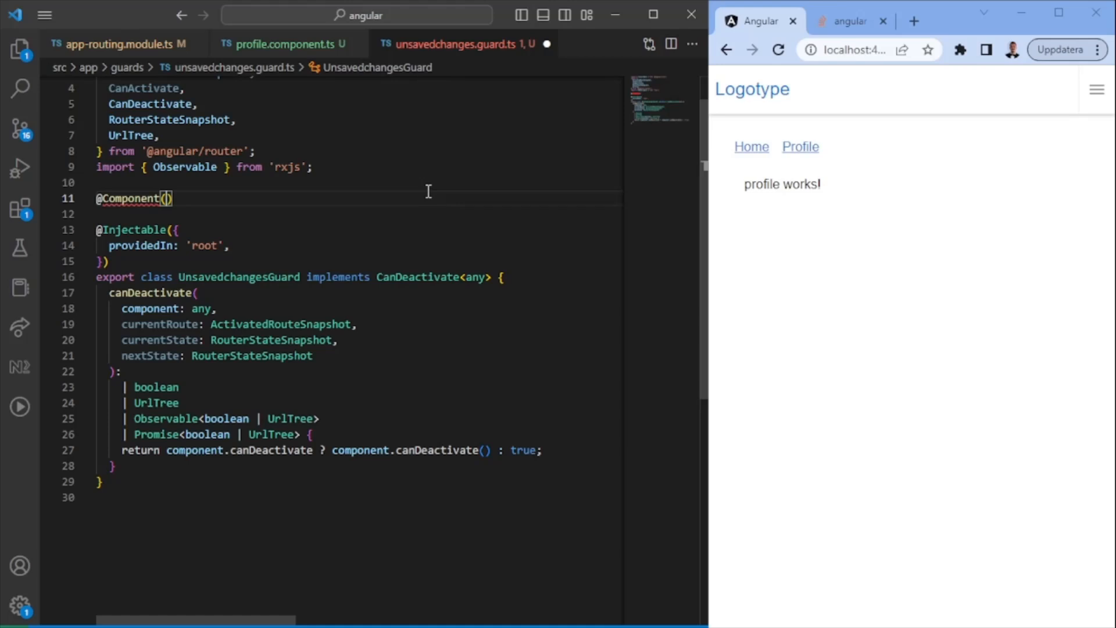
{"action": "type", "text": "{template: ''}"}
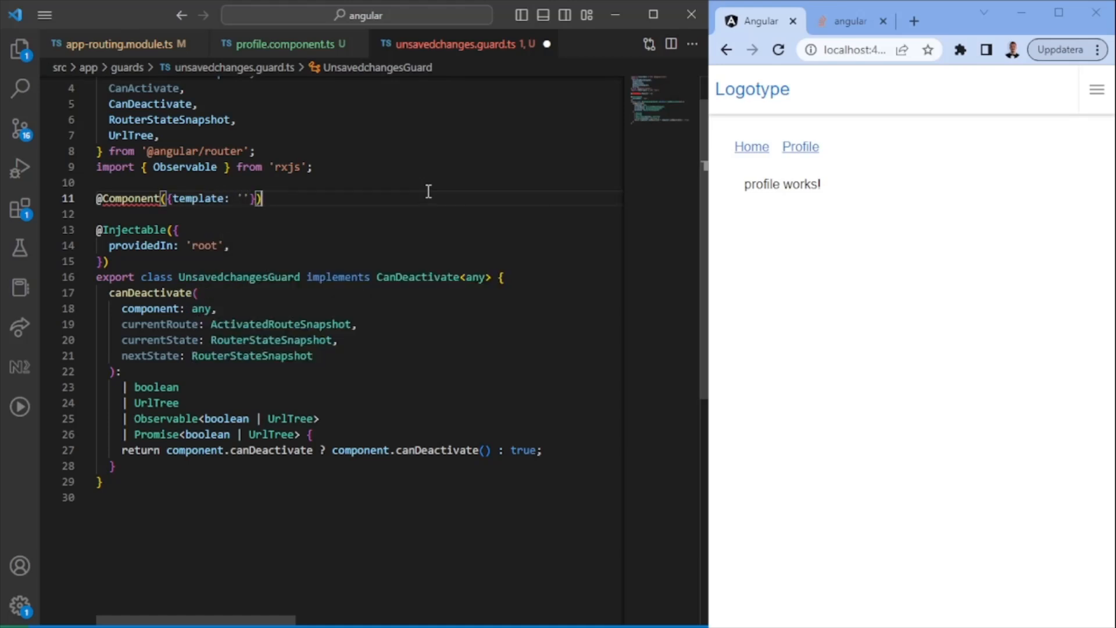
{"action": "type", "text": "export class"}
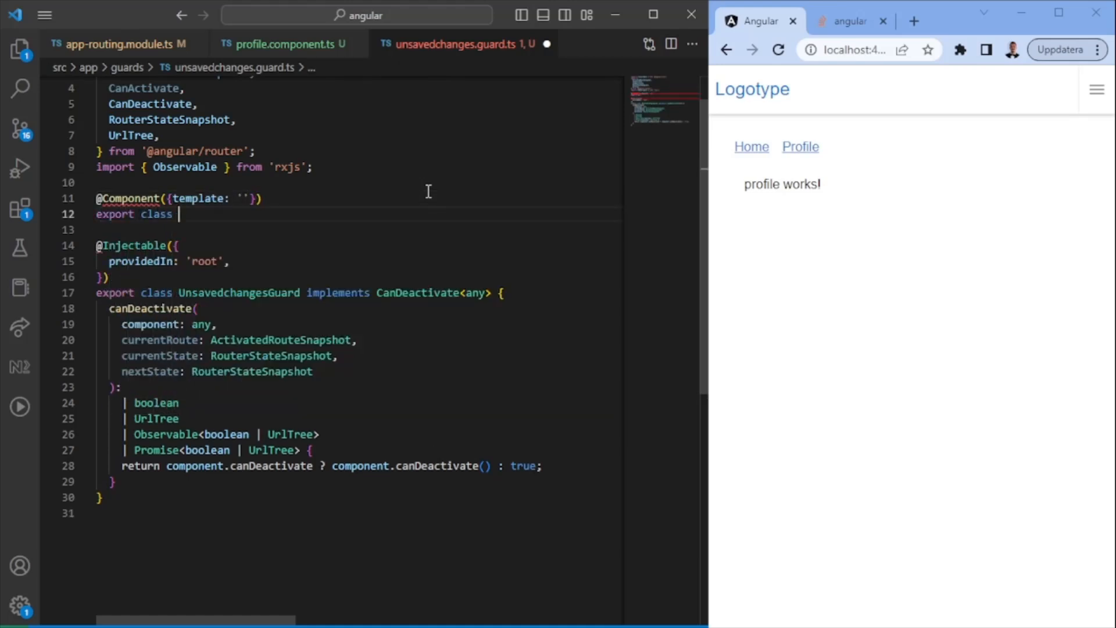
{"action": "type", "text": "CanDeactivateComponent {"}
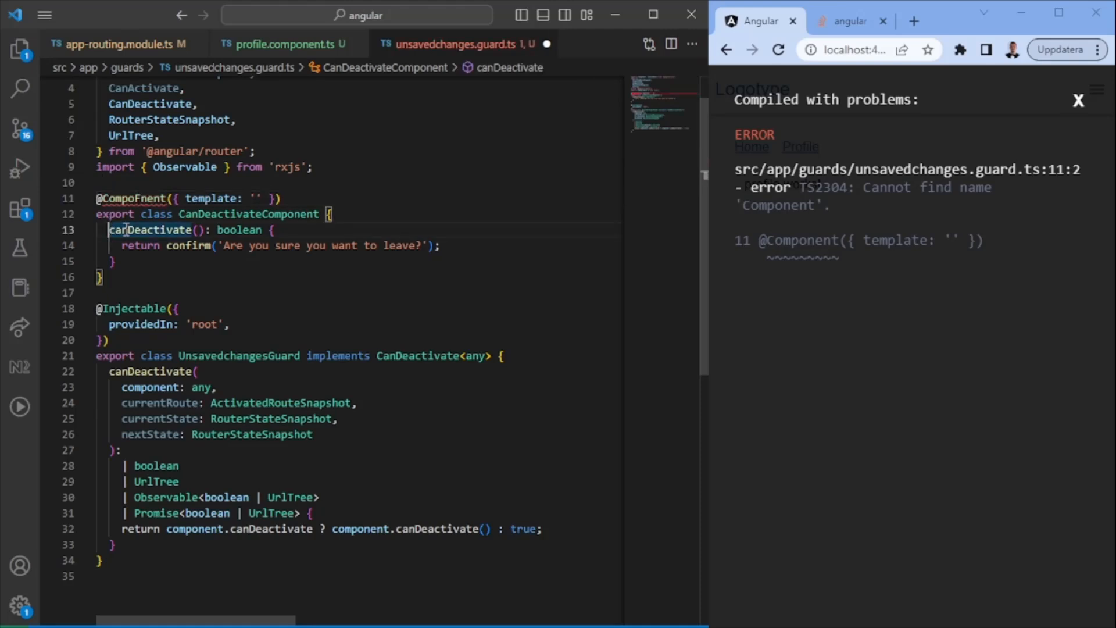
{"action": "type", "text": "public astract"}
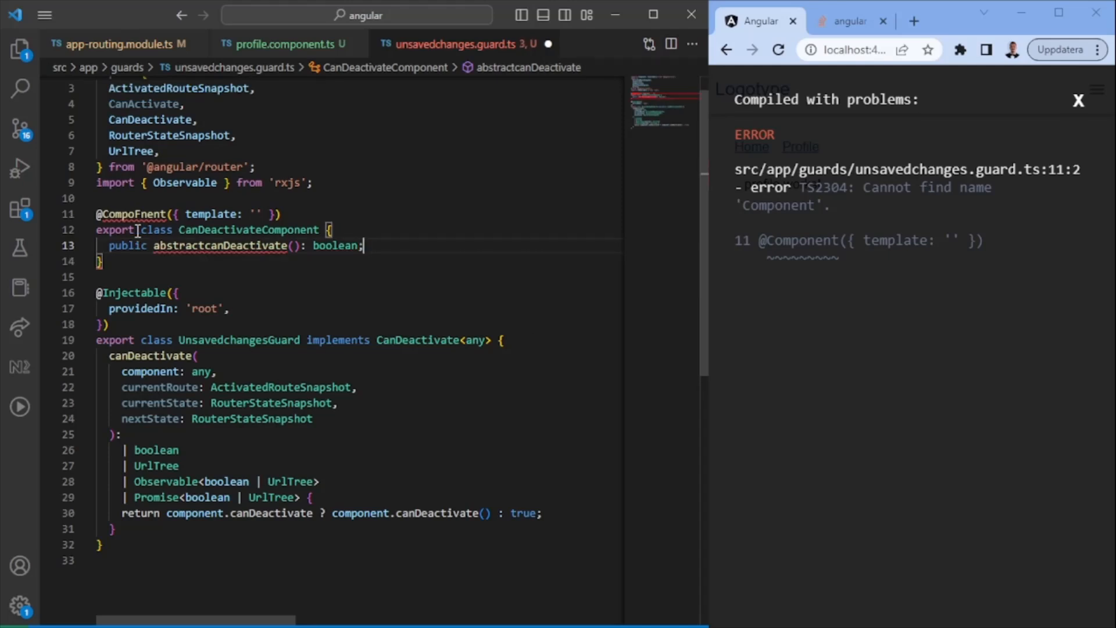
{"action": "key", "text": "Backspace"}
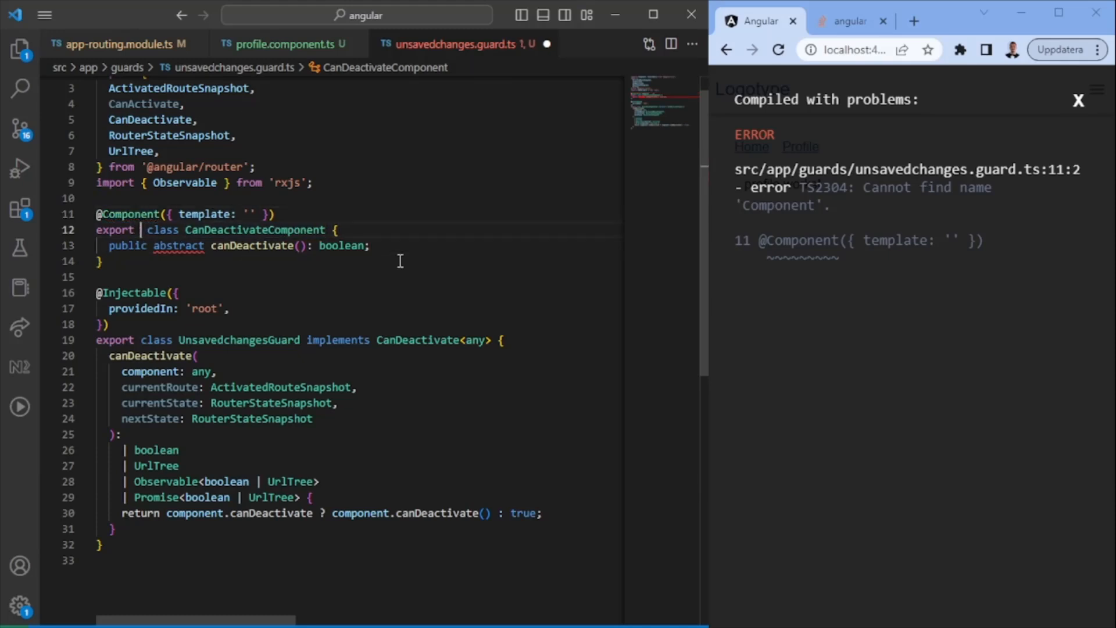
{"action": "type", "text": "abstract"}
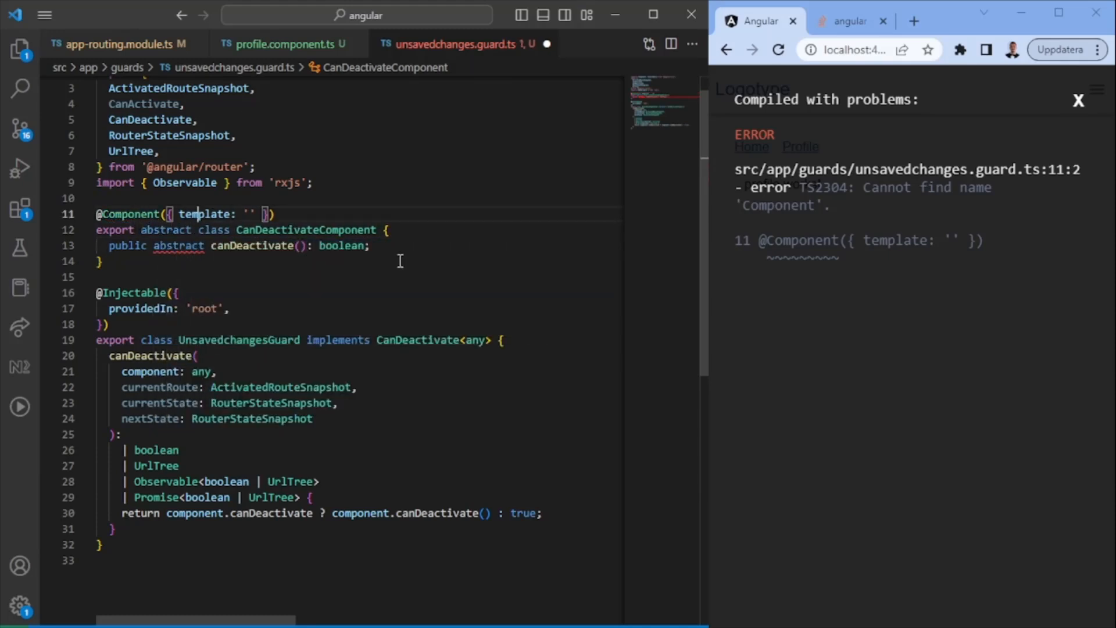
{"action": "left_click", "coordinate": [370, 245]}
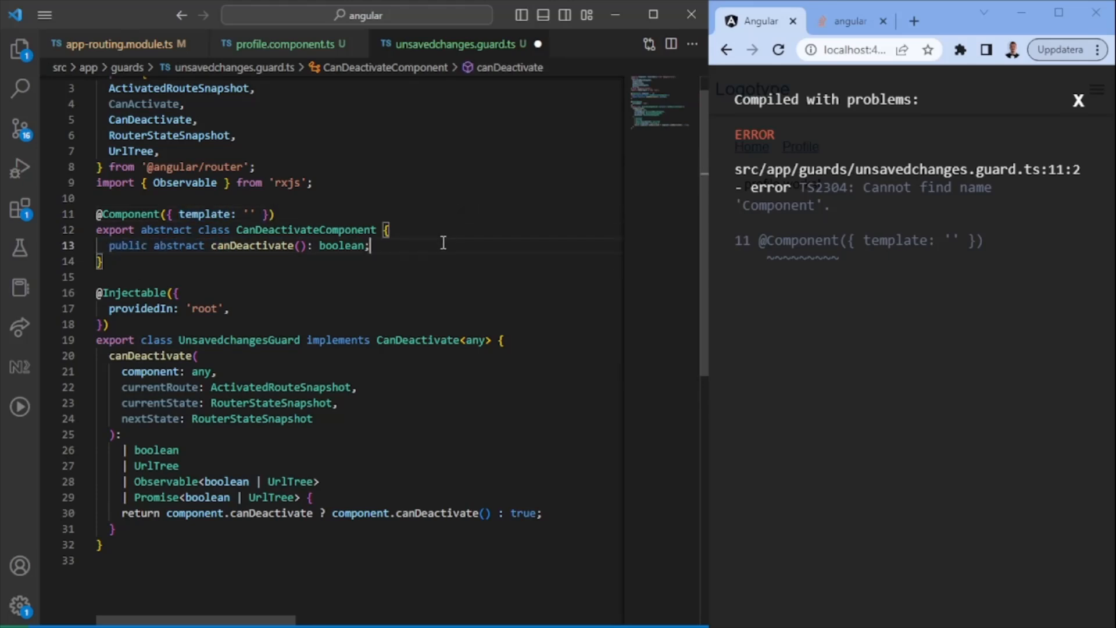
{"action": "left_click", "coordinate": [1077, 99]}
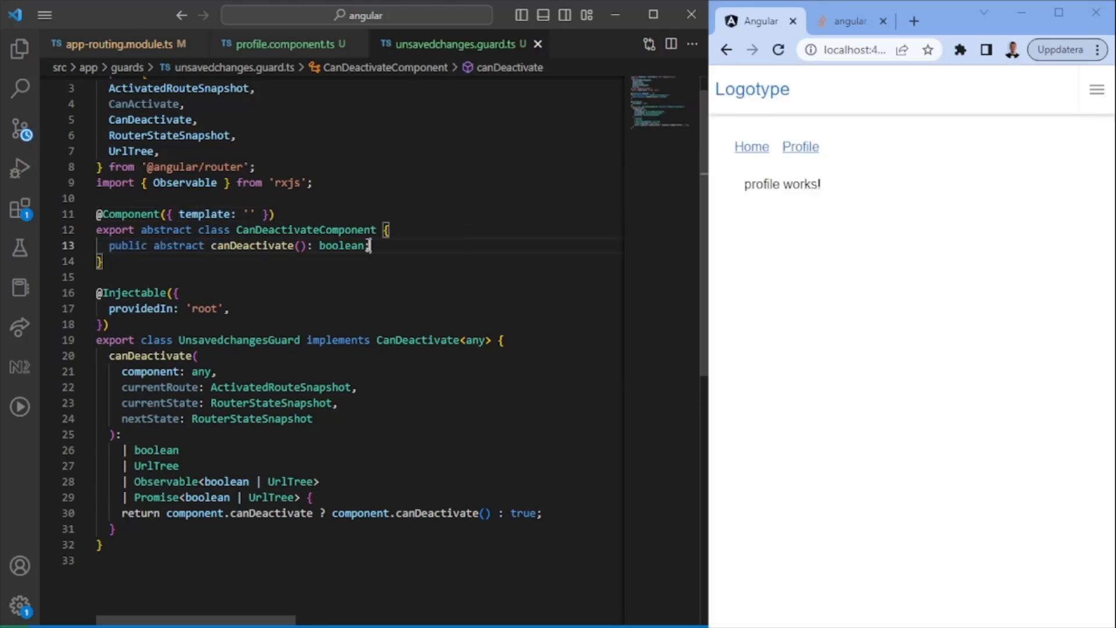
{"action": "type", "text": "@HostListener('window:beforeunload', ['$event"}
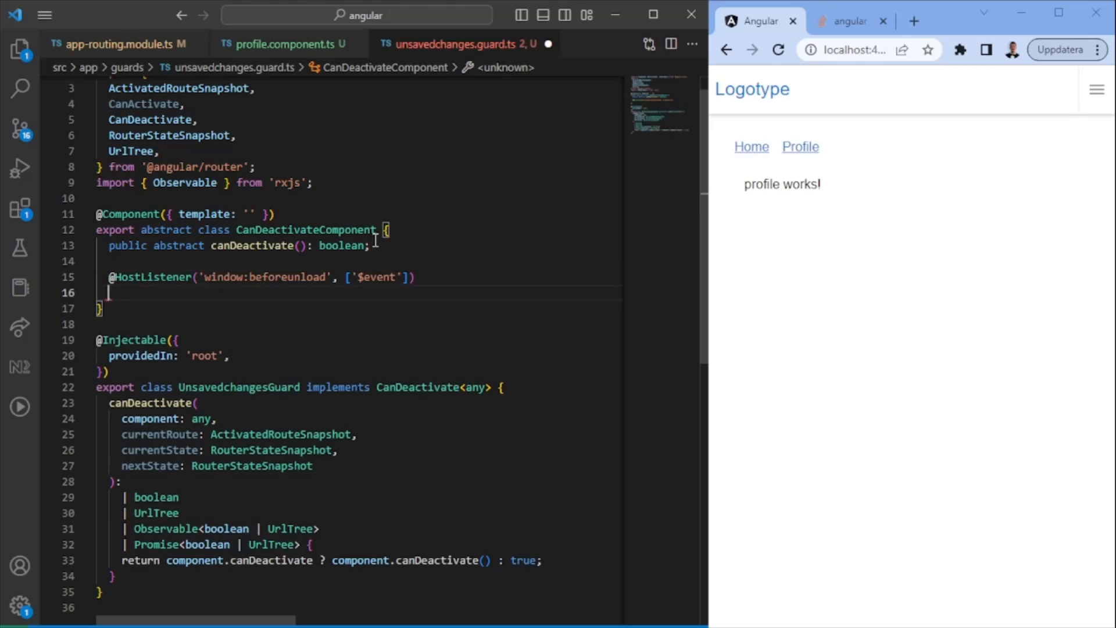
{"action": "type", "text": "unloadNotification($event: any) {"}
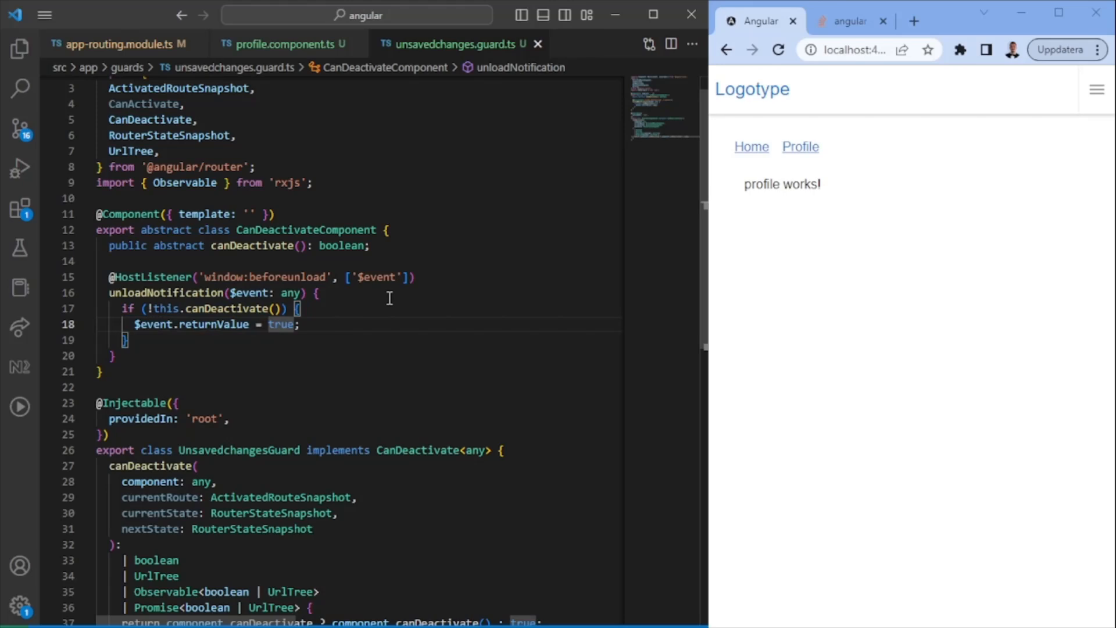
{"action": "scroll", "scroll_direction": "down", "scroll_amount": 3}
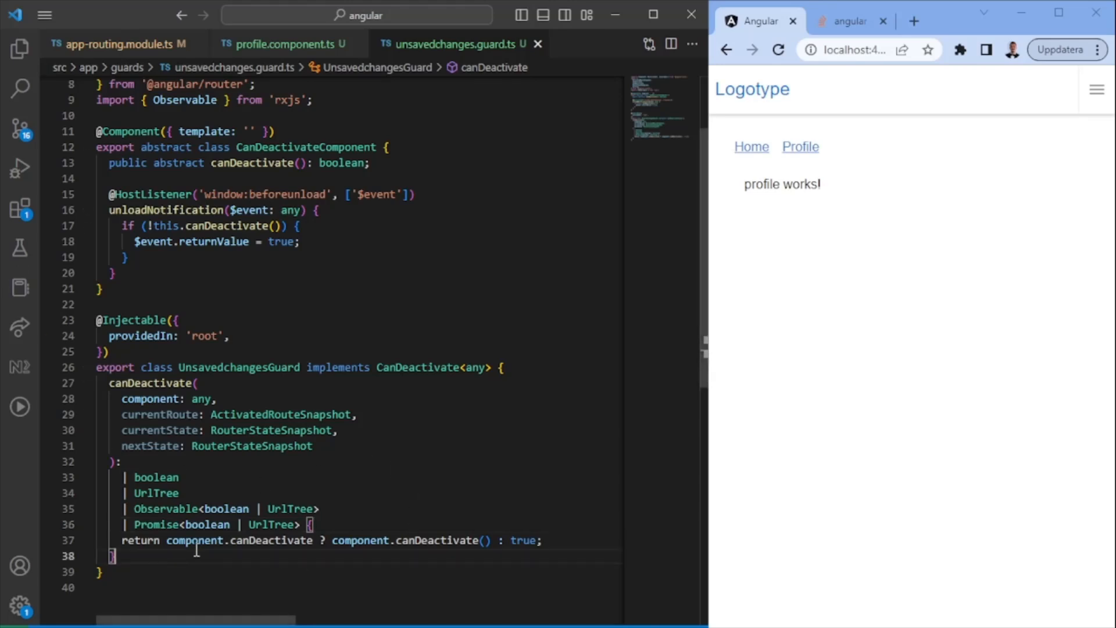
- Store the check in a canDeactivate const and return confirm('You have unsaved changes.') when false
{"action": "double_click", "coordinate": [194, 540]}
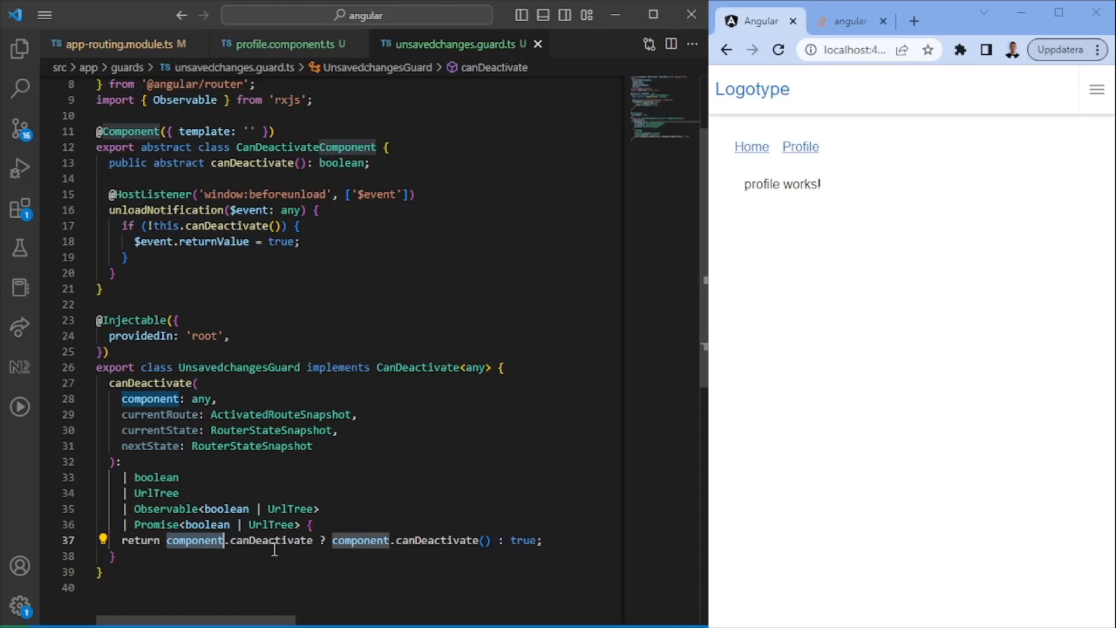
{"action": "key", "text": "Delete"}
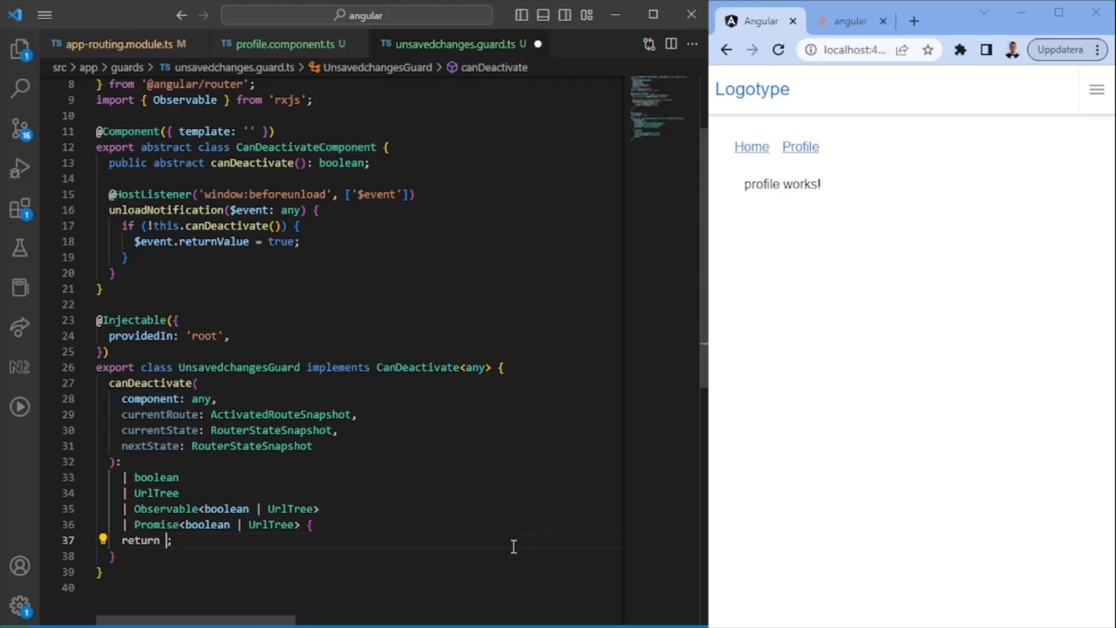
{"action": "key", "text": "Enter"}
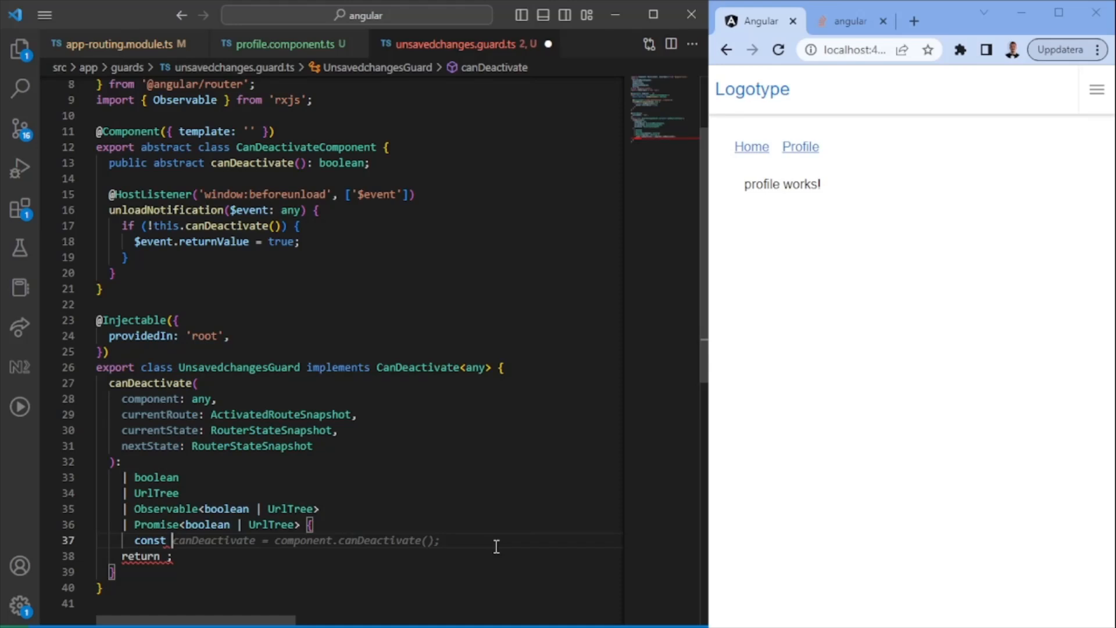
{"action": "type", "text": "canDeactivate = component."}
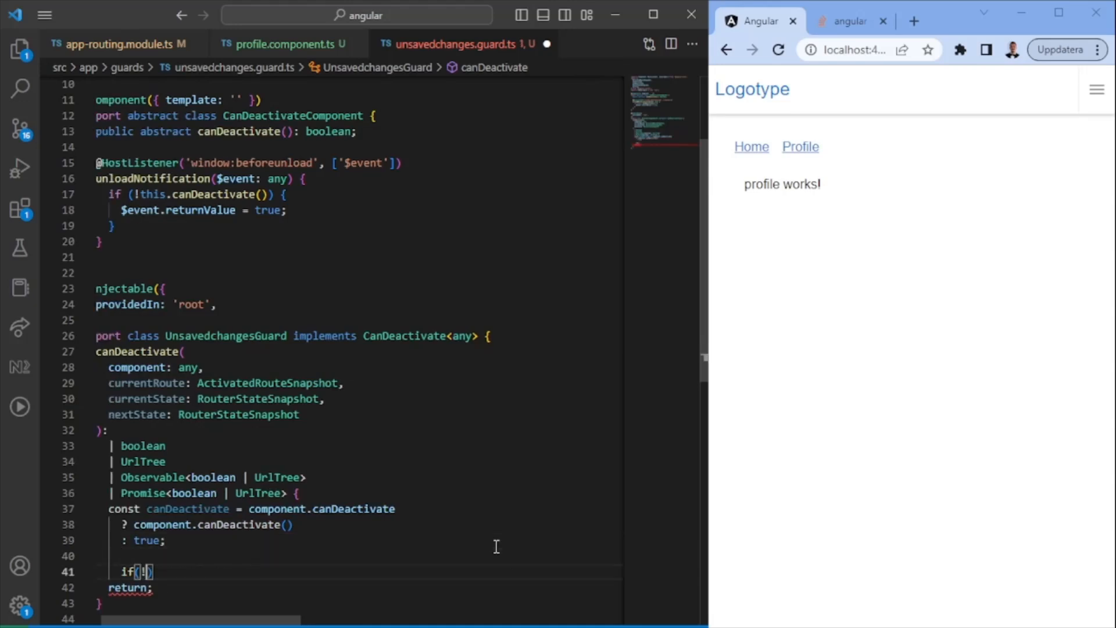
{"action": "type", "text": "canDeactivate"}
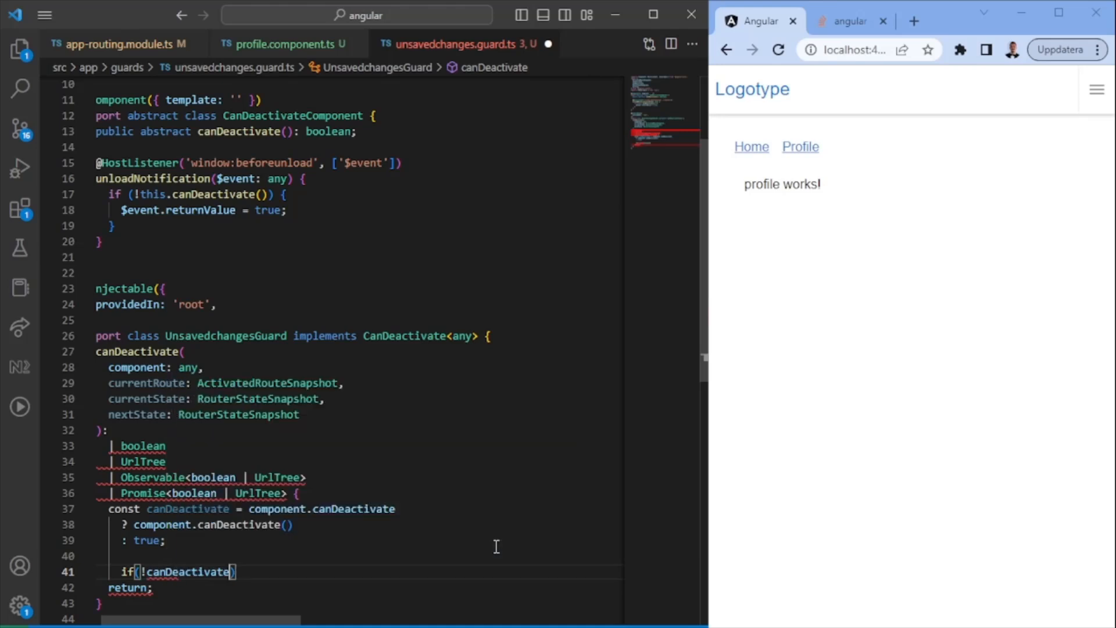
{"action": "type", "text": "return confirm('Are you sure you want to leave?');"}
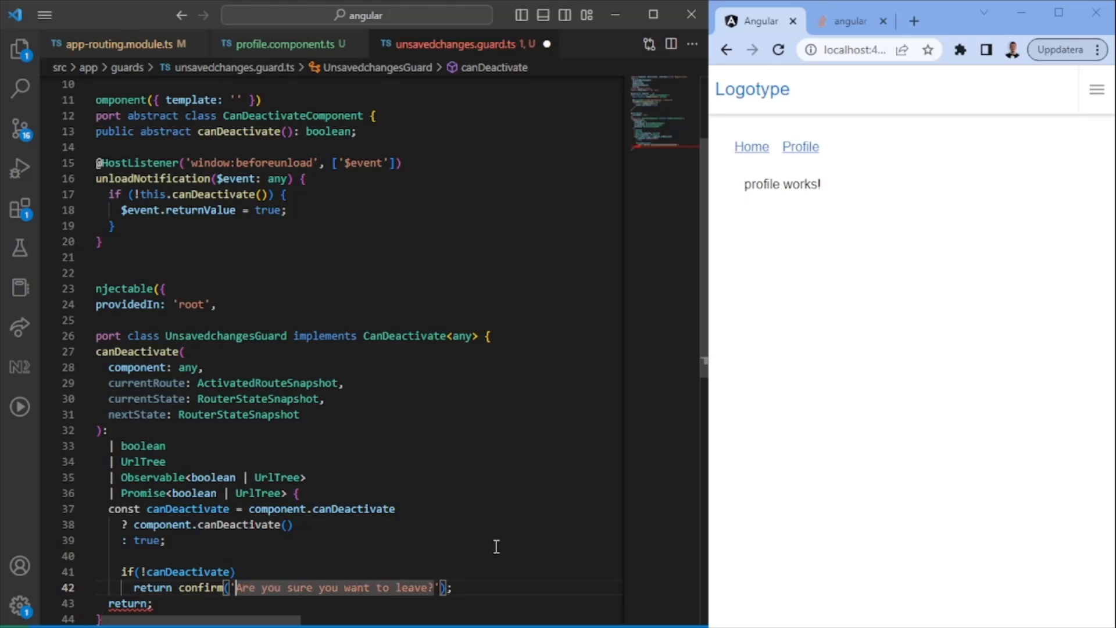
{"action": "type", "text": "You have unsaved"}
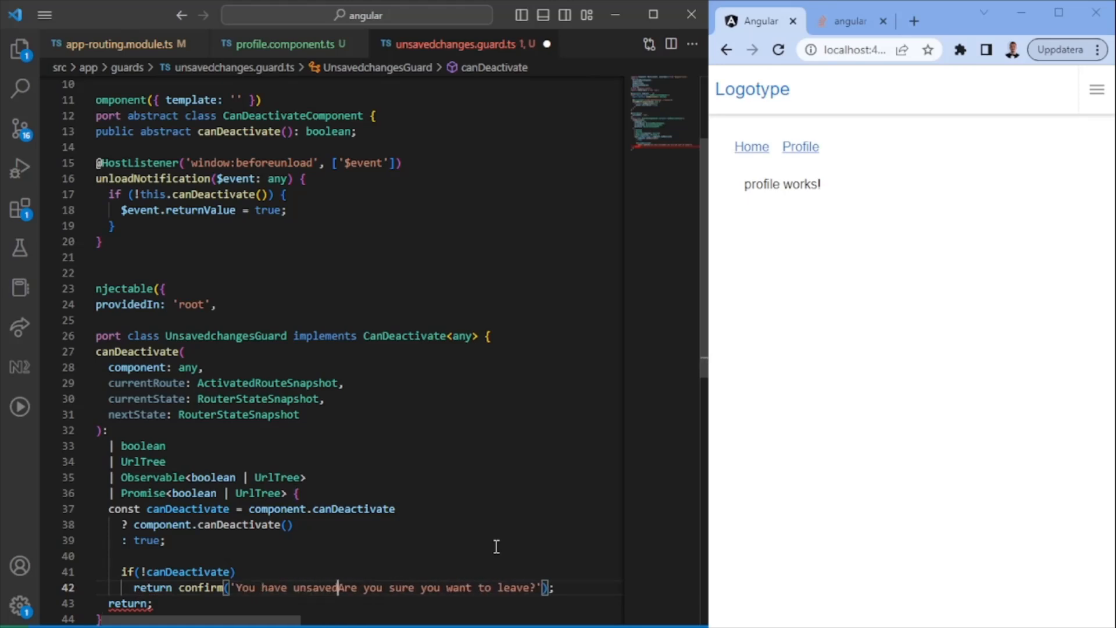
{"action": "type", "text": "changes."}
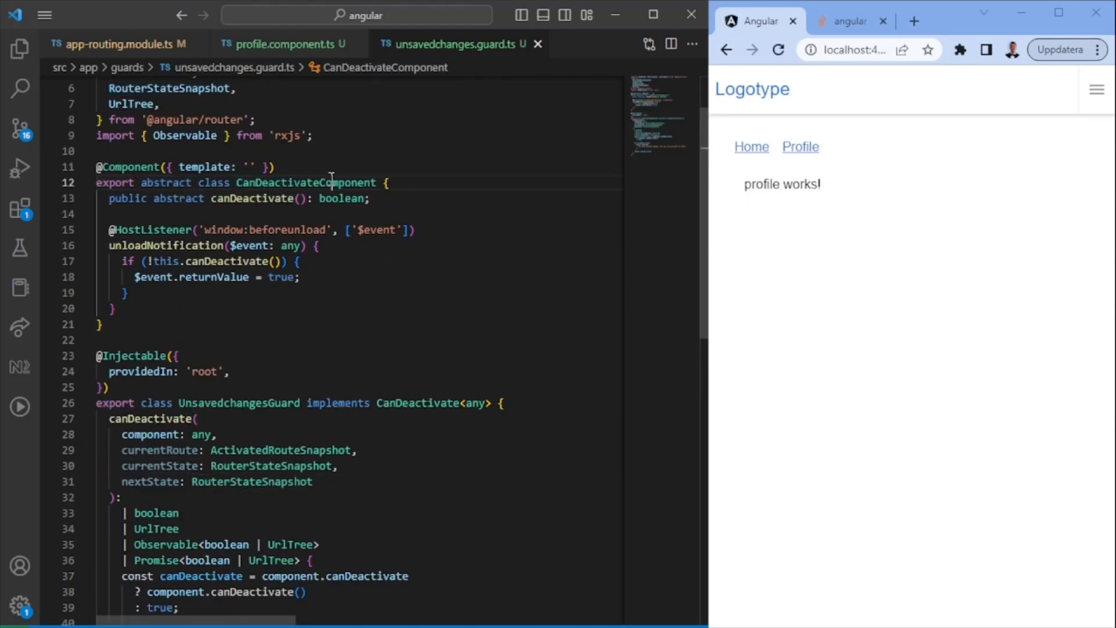
- Extend CanDeactivateComponent in ProfileComponent, add isFormChanged = false, and return !this.isFormChanged
{"action": "double_click", "coordinate": [300, 182]}
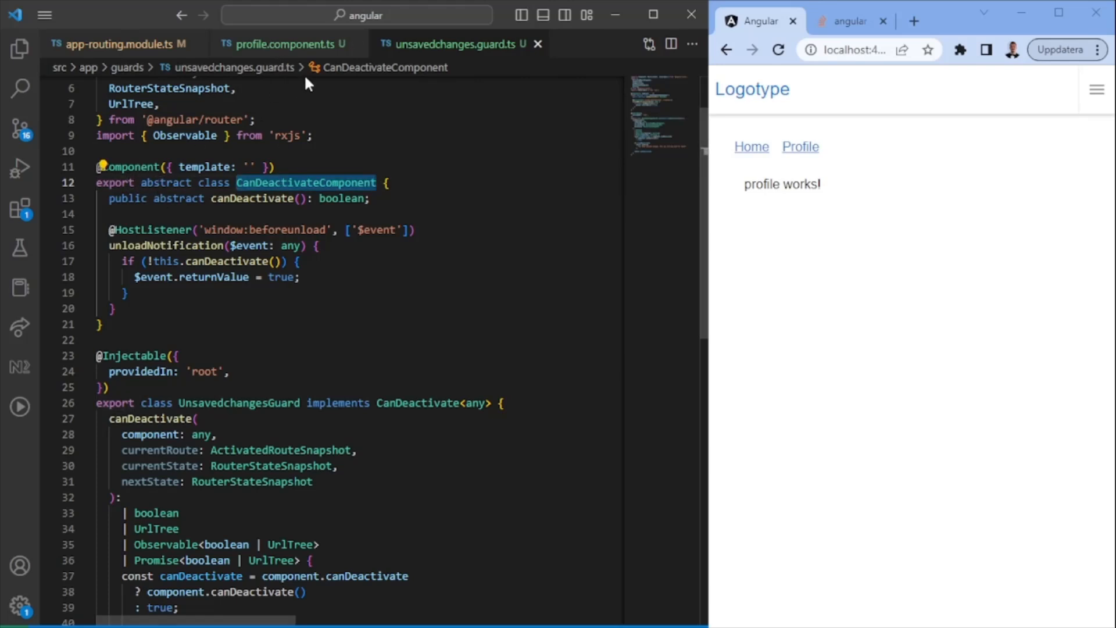
{"action": "left_click", "coordinate": [283, 44]}
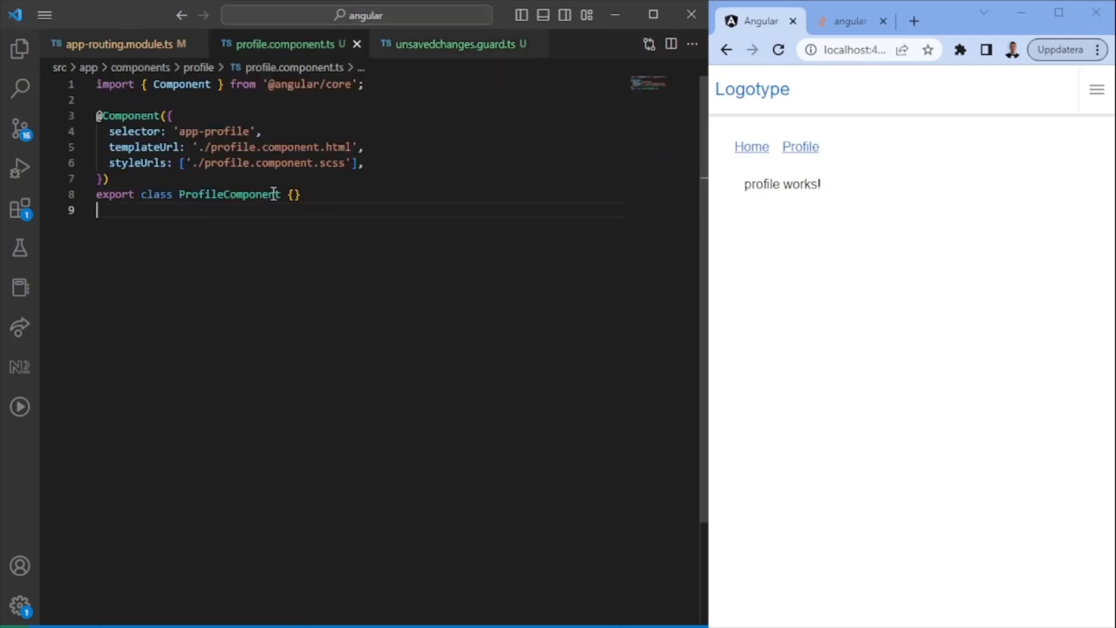
{"action": "type", "text": "extends CanDeactivateComponent"}
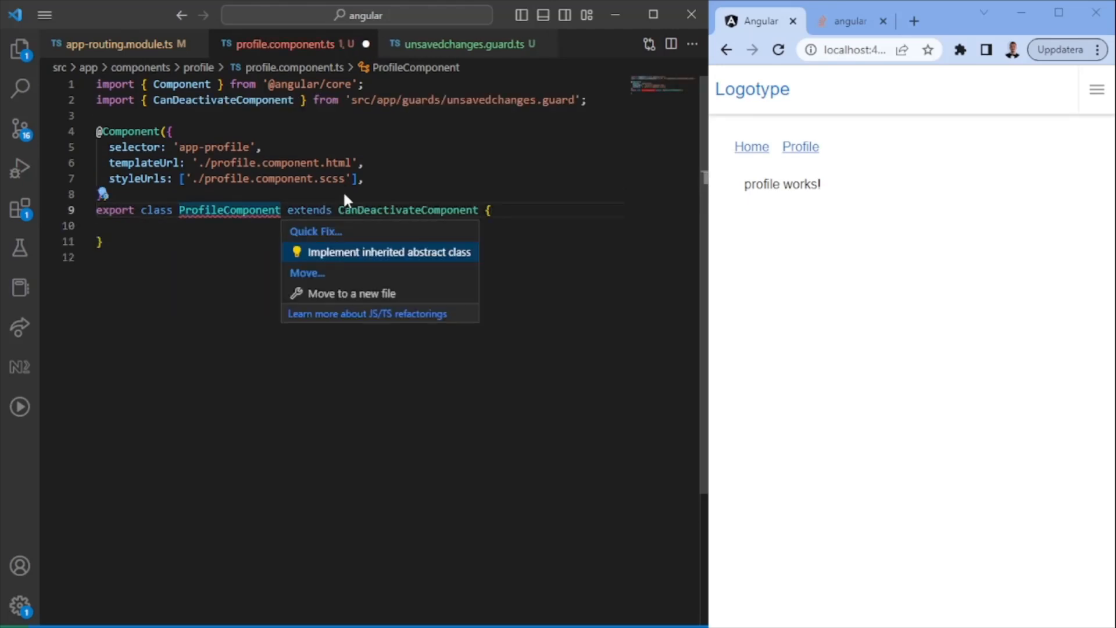
{"action": "left_click", "coordinate": [390, 251]}
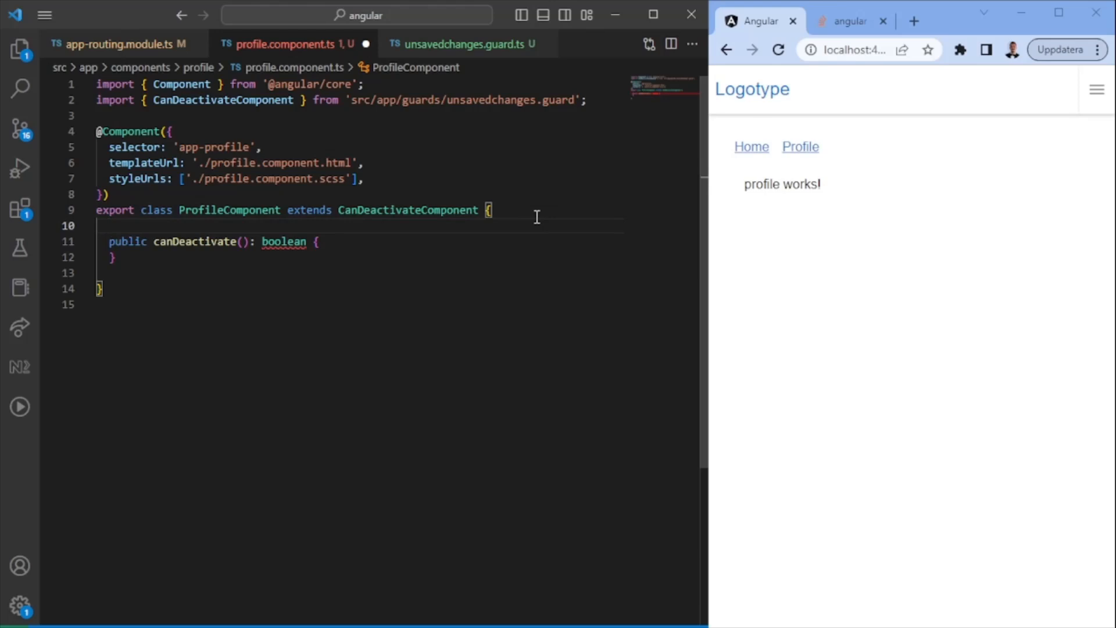
{"action": "type", "text": "isFormChanged ="}
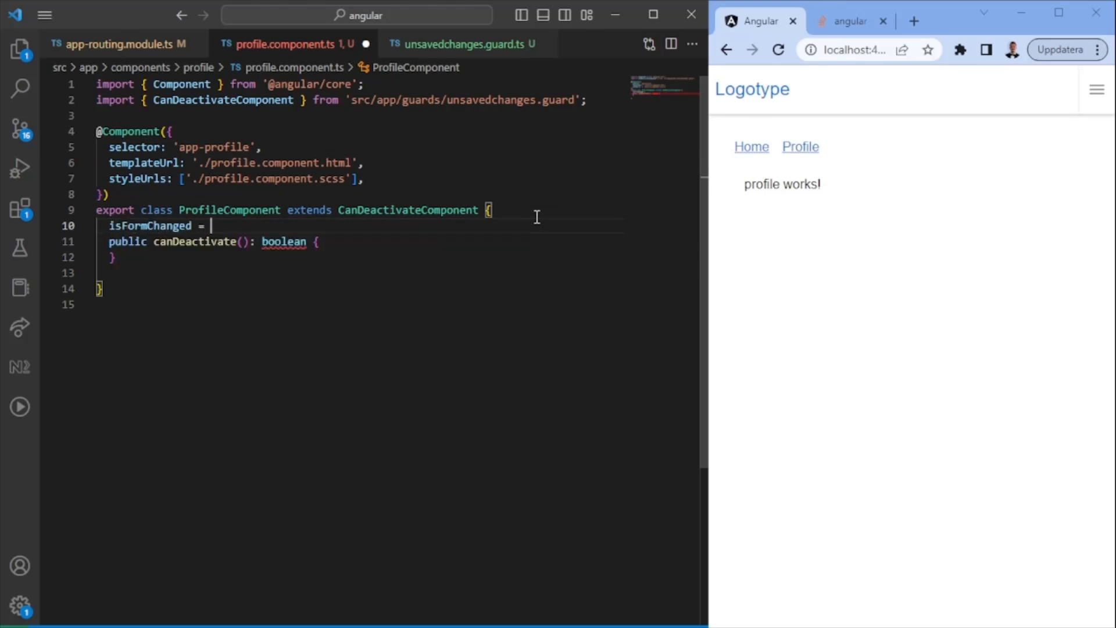
{"action": "type", "text": "false;"}
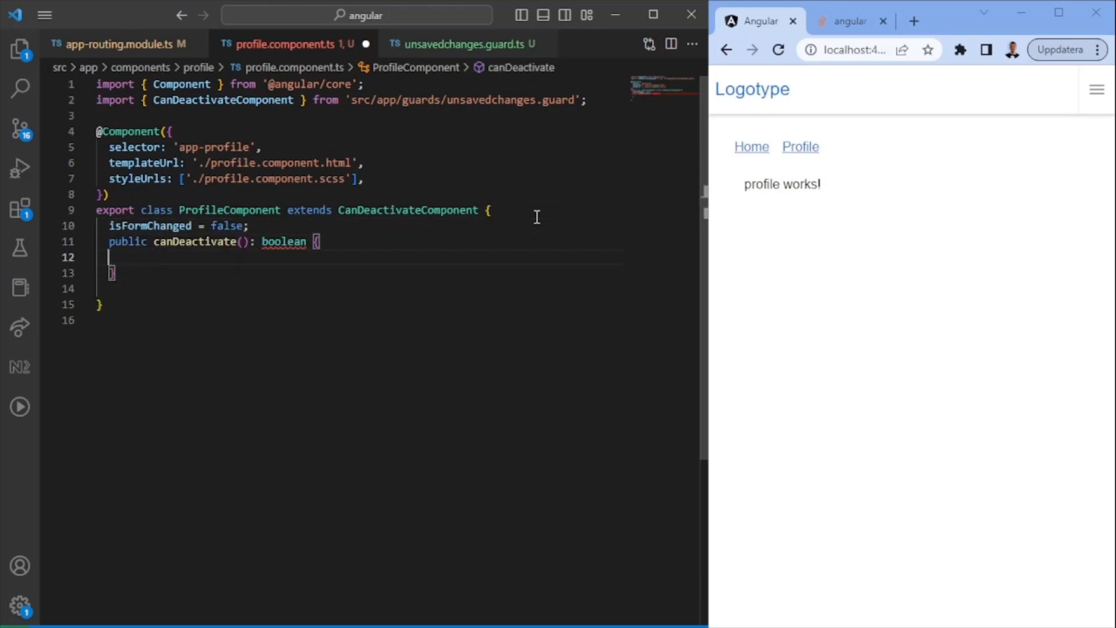
{"action": "type", "text": "return isFOrm"}
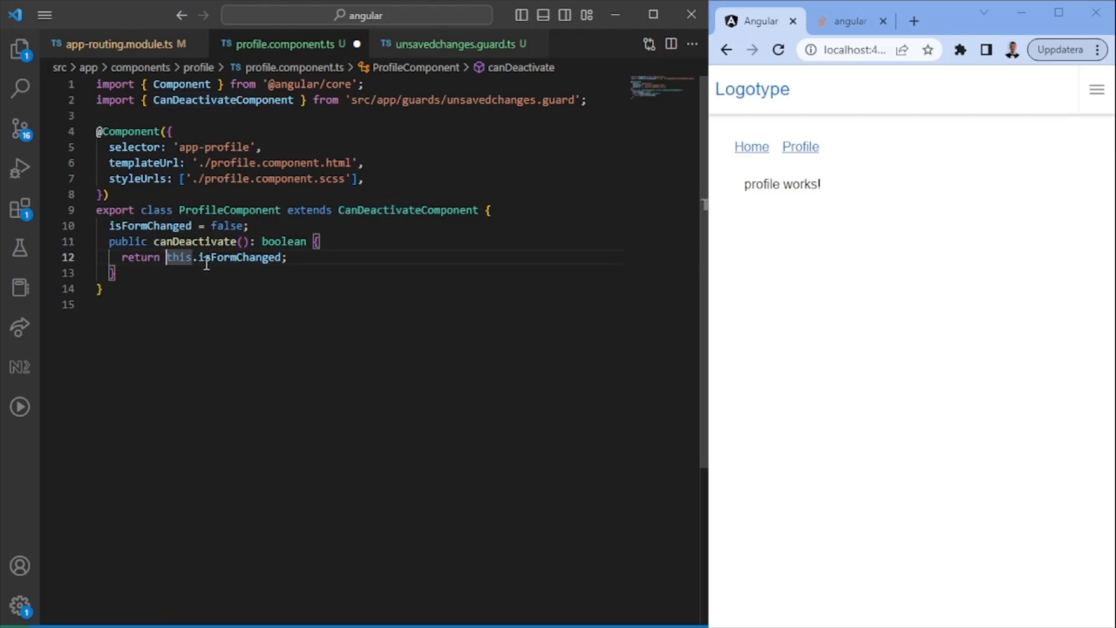
{"action": "type", "text": "!"}
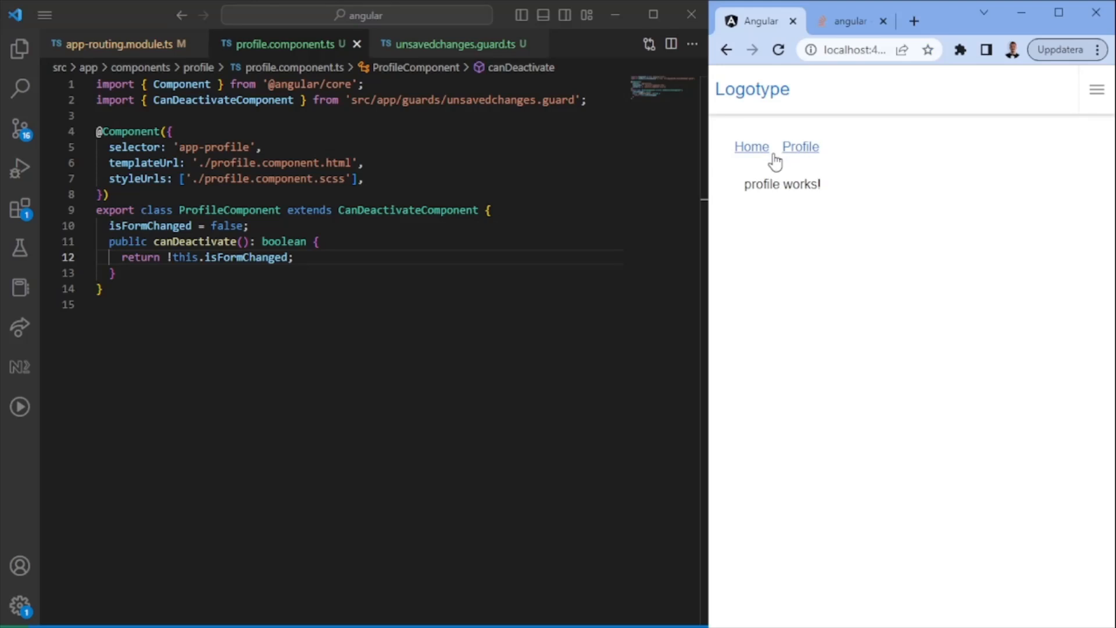
{"action": "mouse_move", "coordinate": [751, 153]}
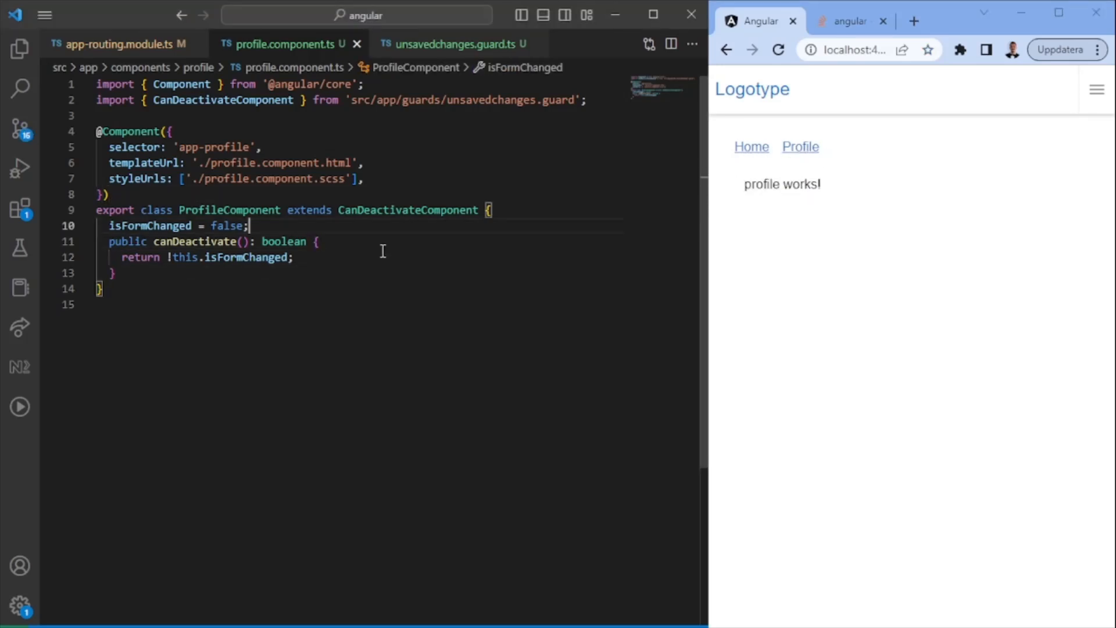
- Set isFormChanged to true, navigate away from Profile, and accept the unsaved-changes confirm
{"action": "type", "text": "true"}
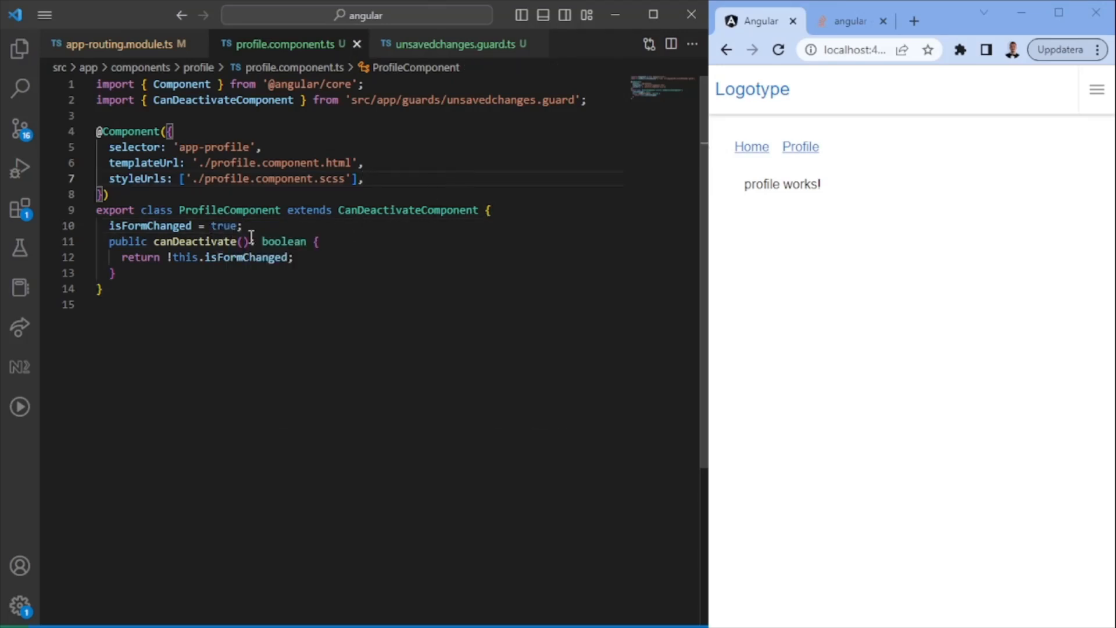
{"action": "left_click", "coordinate": [751, 146]}
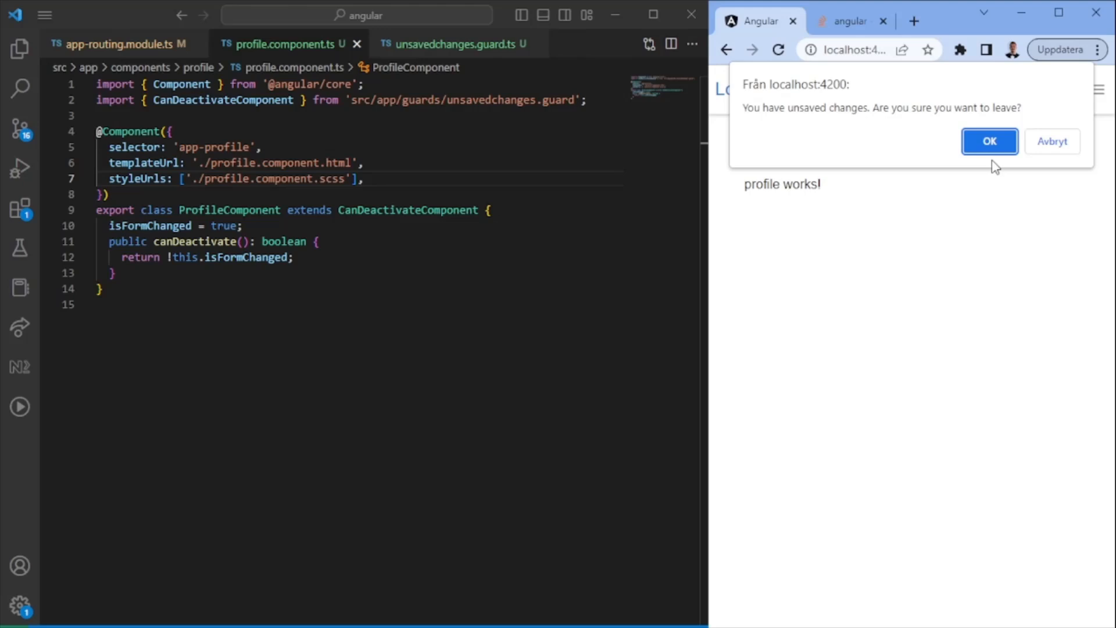
{"action": "mouse_move", "coordinate": [846, 124]}
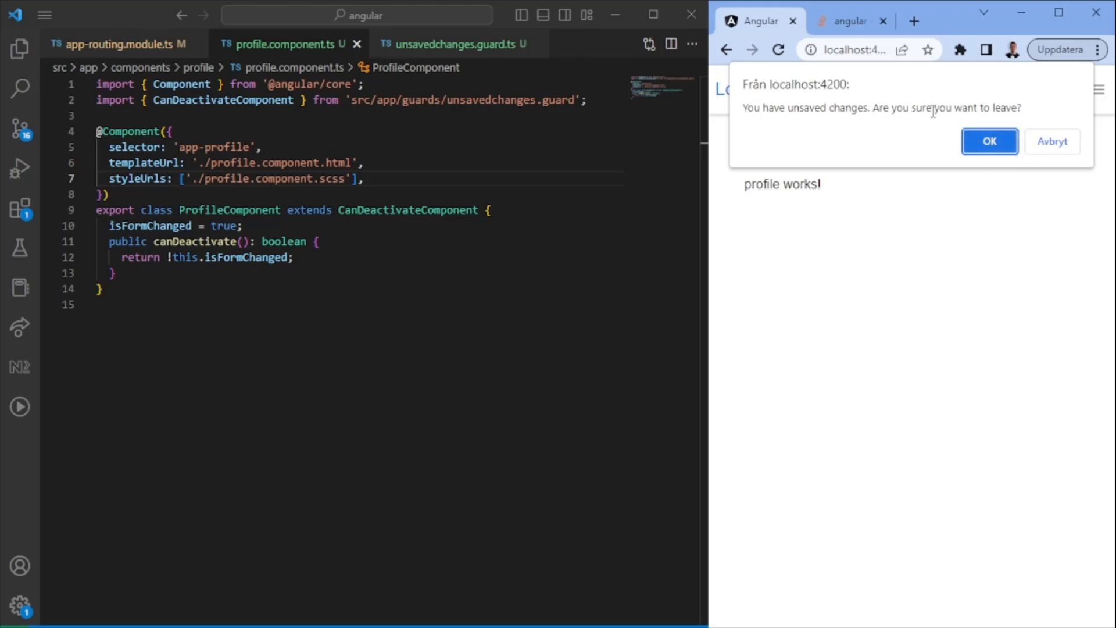
{"action": "left_click", "coordinate": [988, 141]}
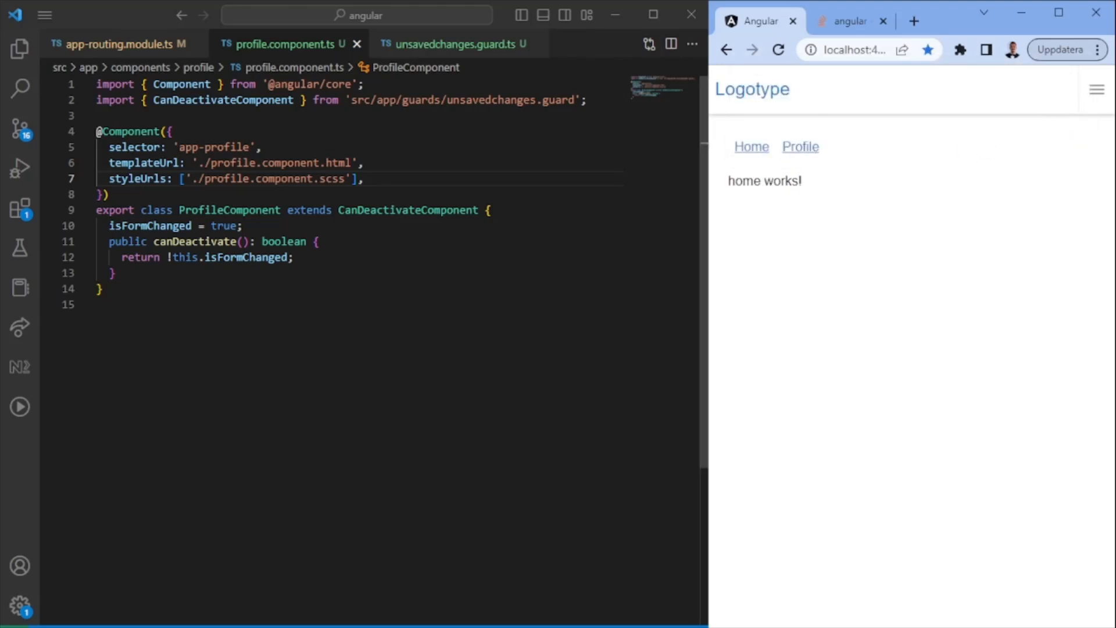
{"action": "left_click", "coordinate": [490, 227]}
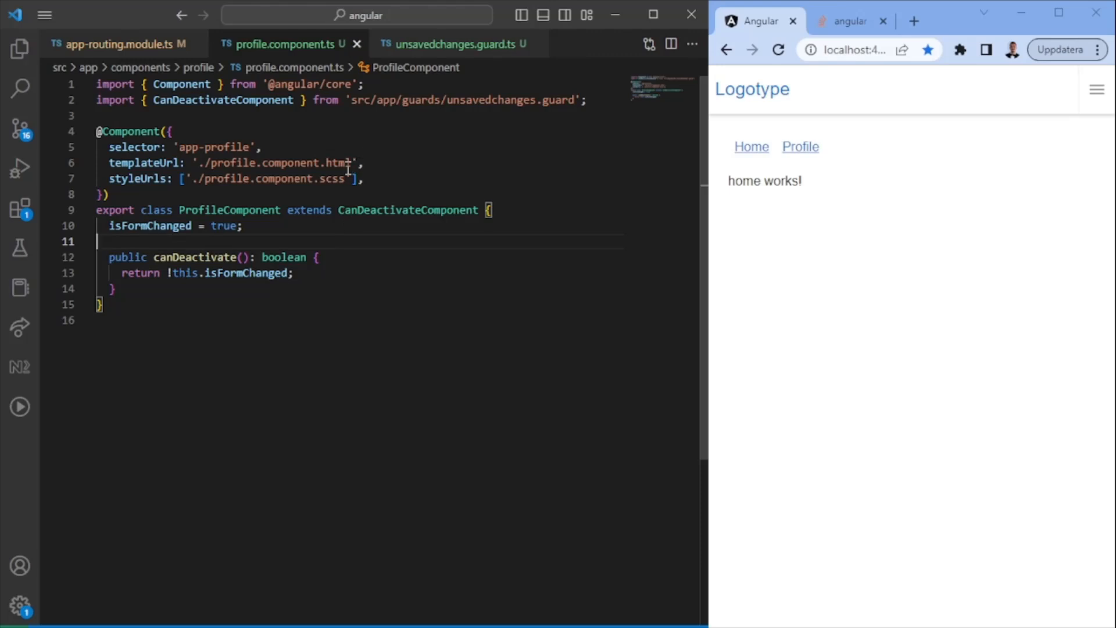
- Scroll through unsavedchanges.guard.ts, then return the running app to the Profile page
{"action": "left_click", "coordinate": [453, 44]}
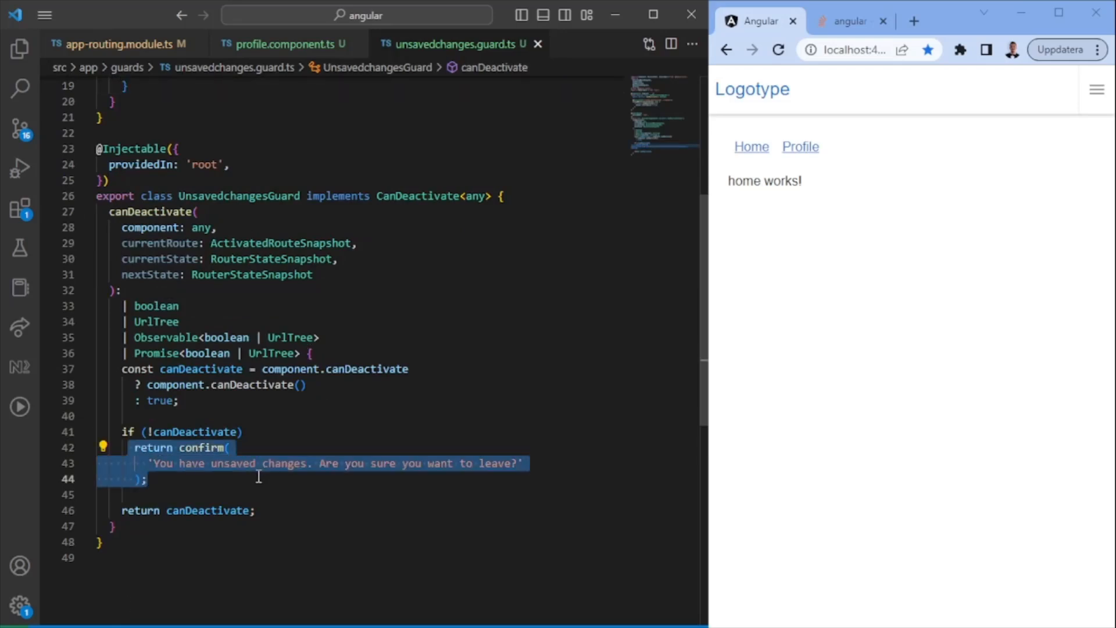
{"action": "mouse_move", "coordinate": [257, 469]}
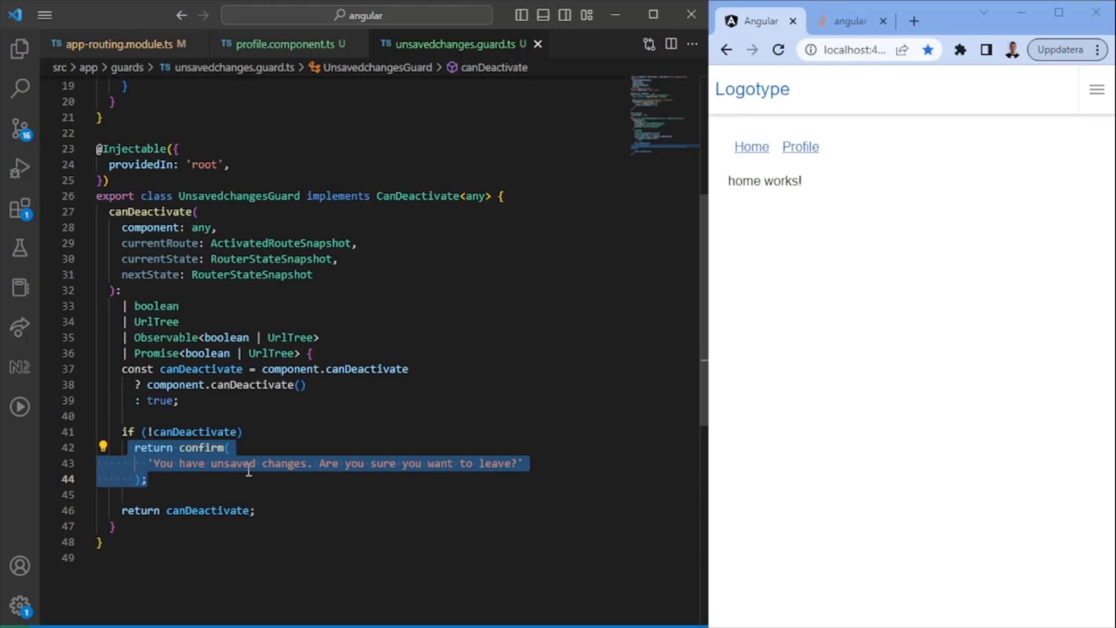
{"action": "mouse_move", "coordinate": [484, 342]}
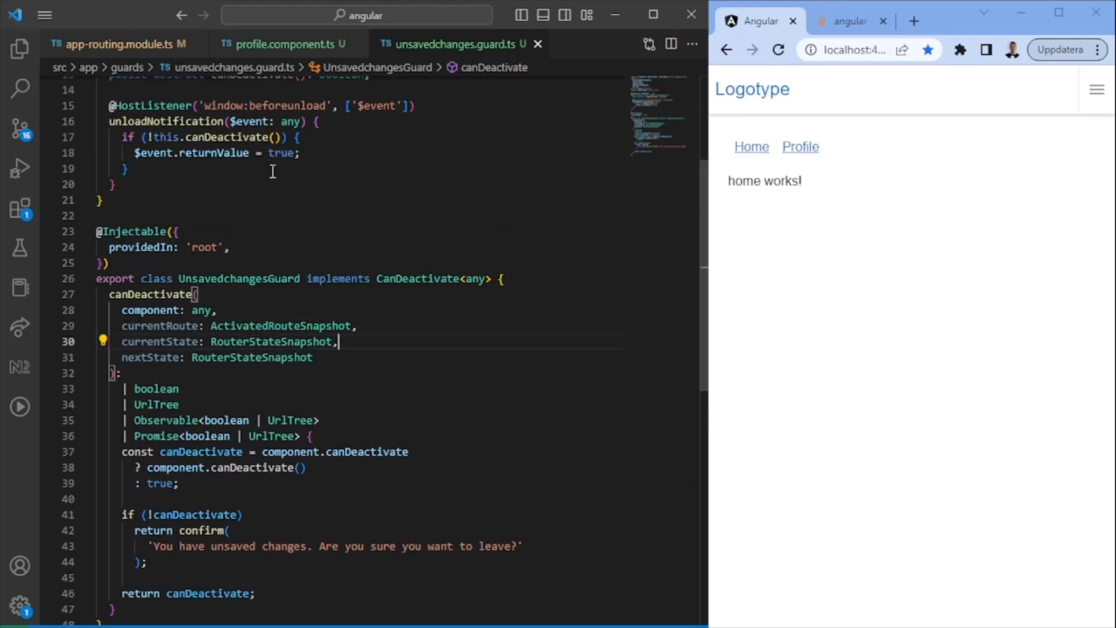
{"action": "scroll", "scroll_direction": "down", "scroll_amount": 3}
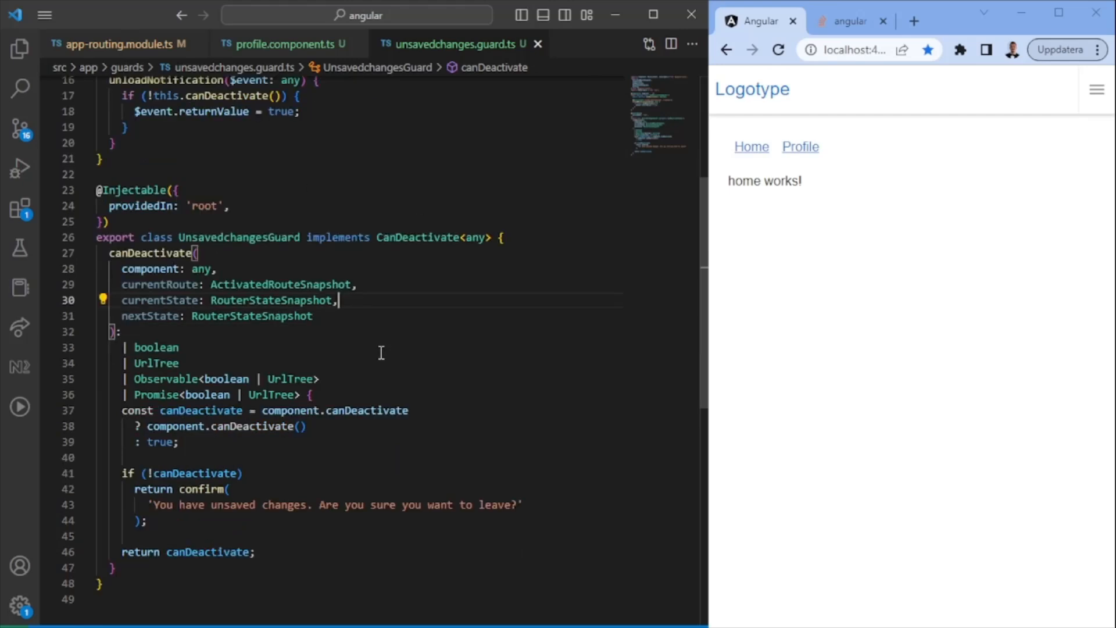
{"action": "mouse_move", "coordinate": [246, 418]}
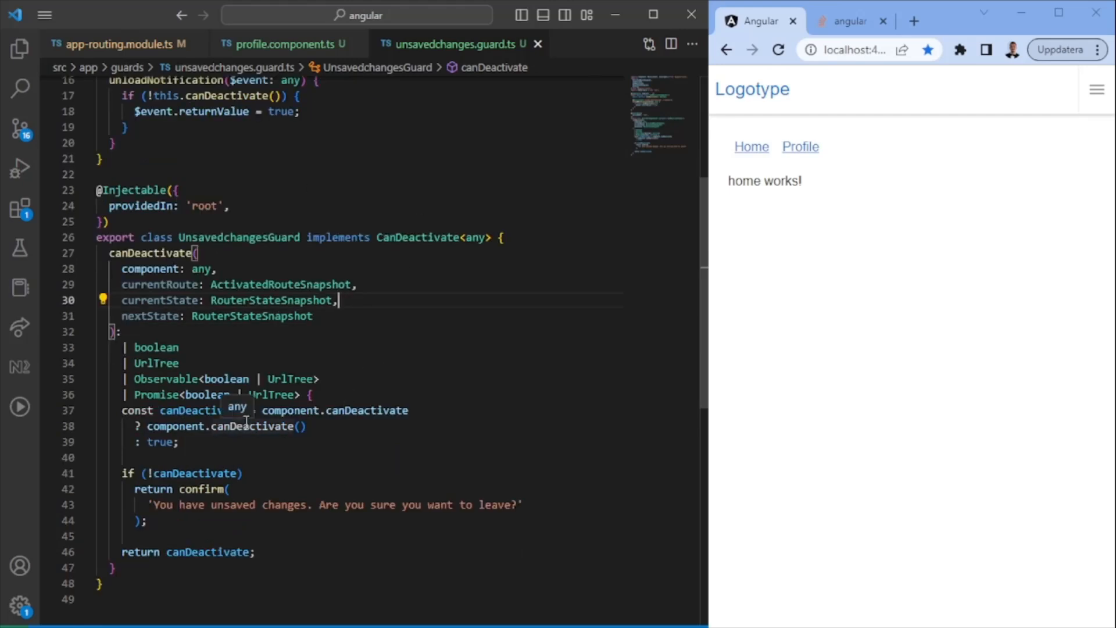
{"action": "mouse_move", "coordinate": [275, 244]}
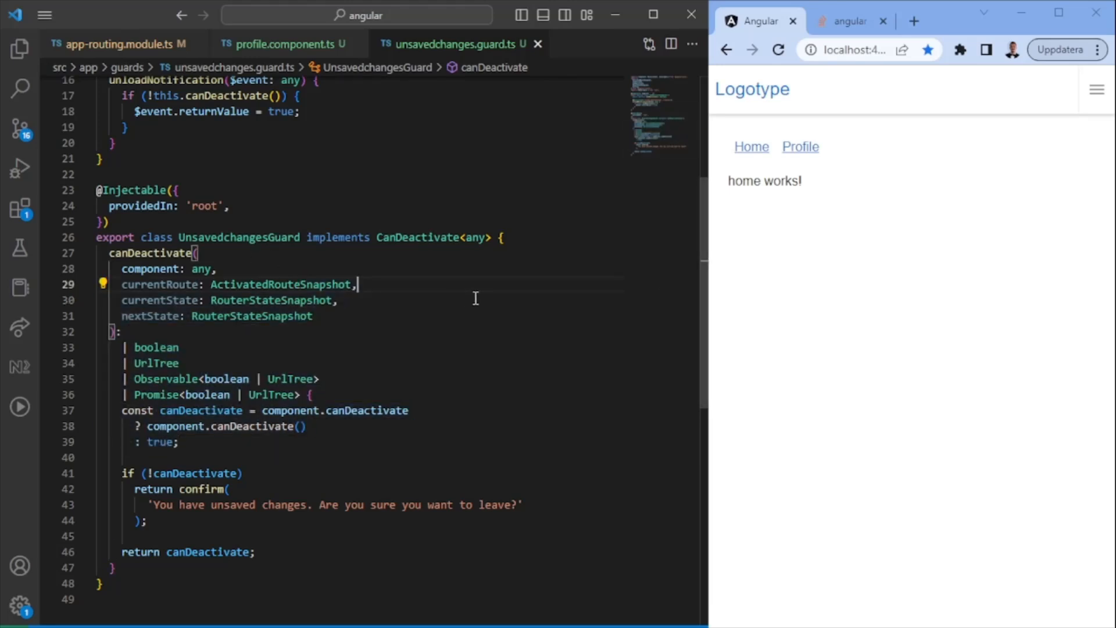
{"action": "left_click", "coordinate": [799, 147]}
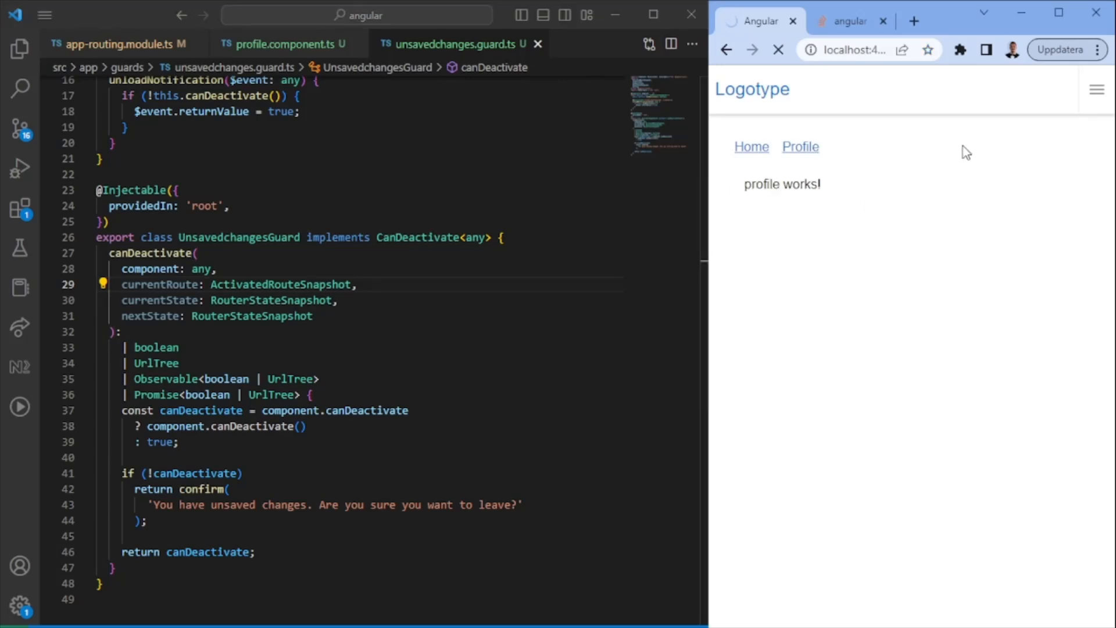
{"action": "scroll", "scroll_direction": "up", "scroll_amount": 3}
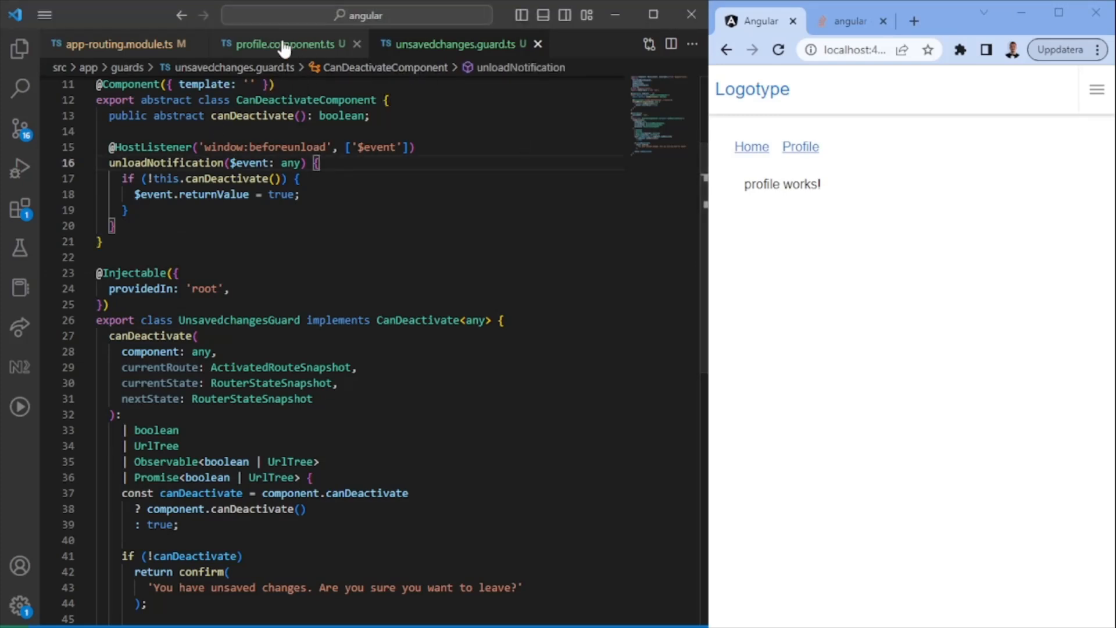
- Open auth.guard.ts and insert a blank line above 'return true;' in canActivate
{"action": "left_click", "coordinate": [120, 43]}
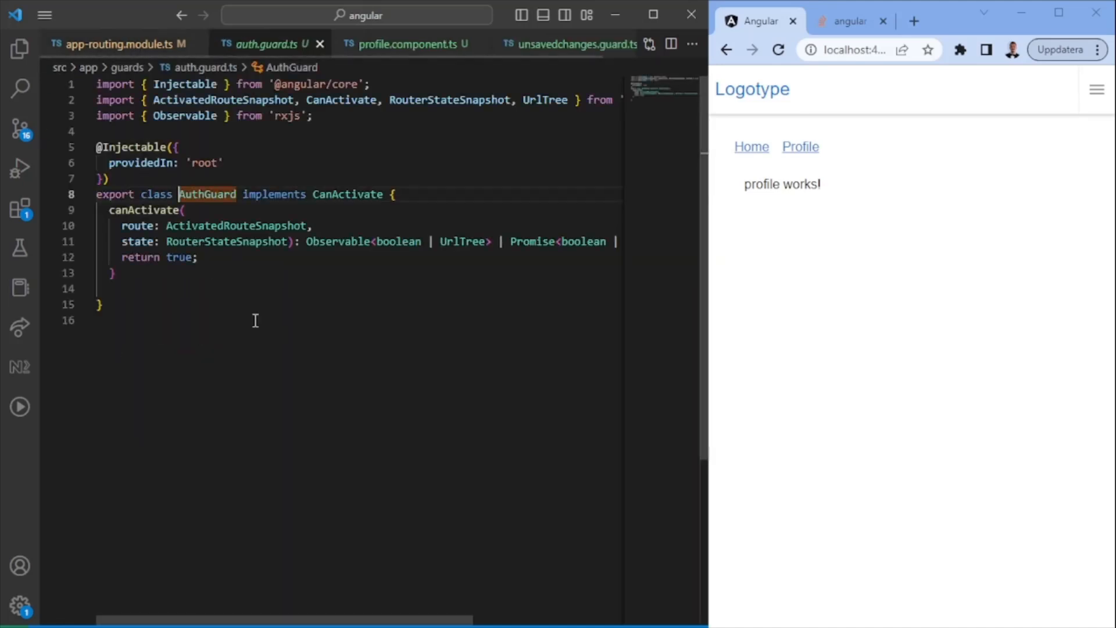
{"action": "left_click", "coordinate": [751, 146]}
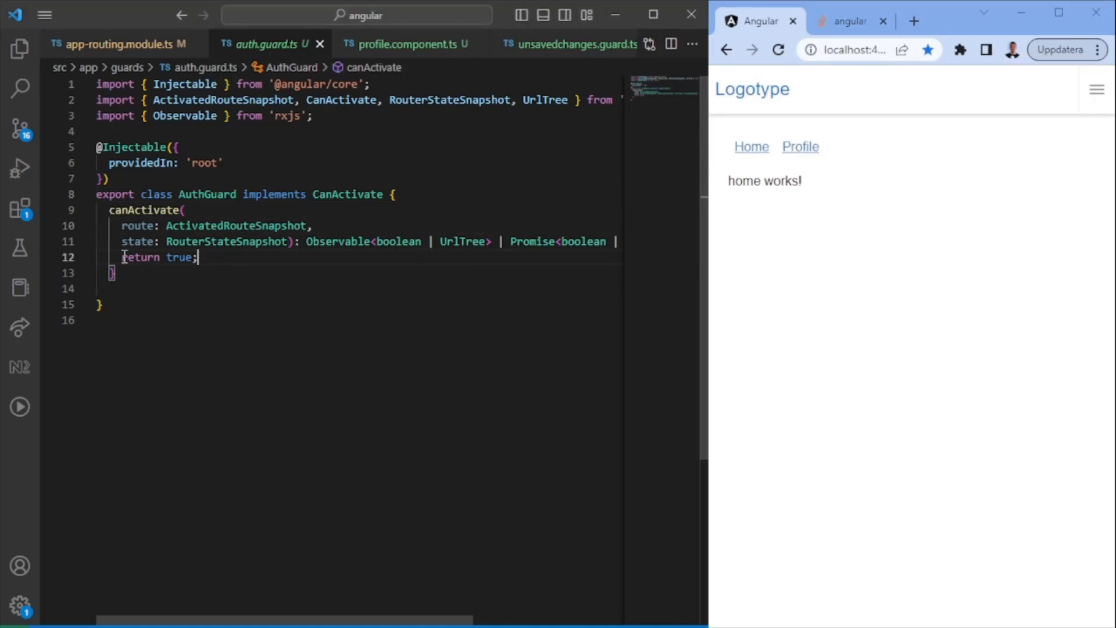
{"action": "key", "text": "Enter"}
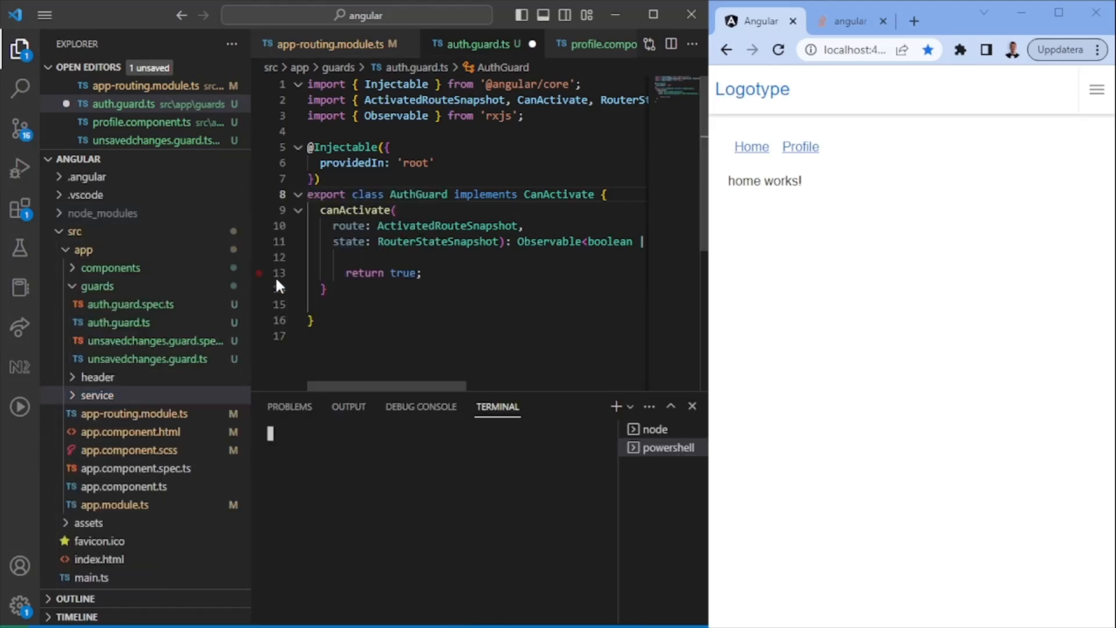
- Run 'ng g s auth' in the service folder and add 'isLoggedIn = false;' to AuthService
{"action": "type", "text": "ng g"}
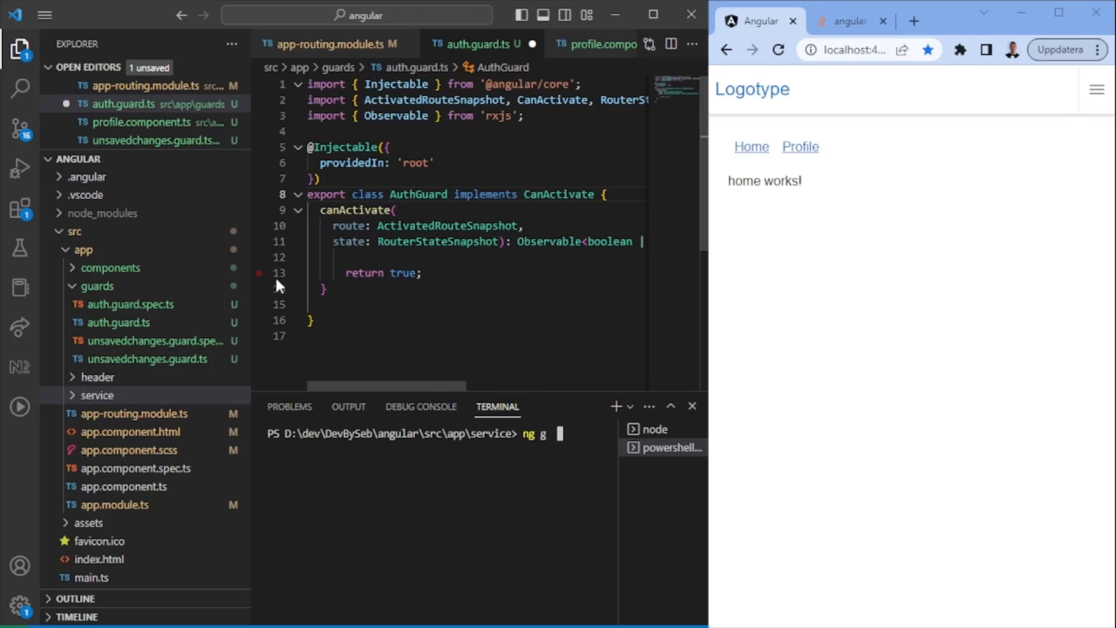
{"action": "type", "text": "s"}
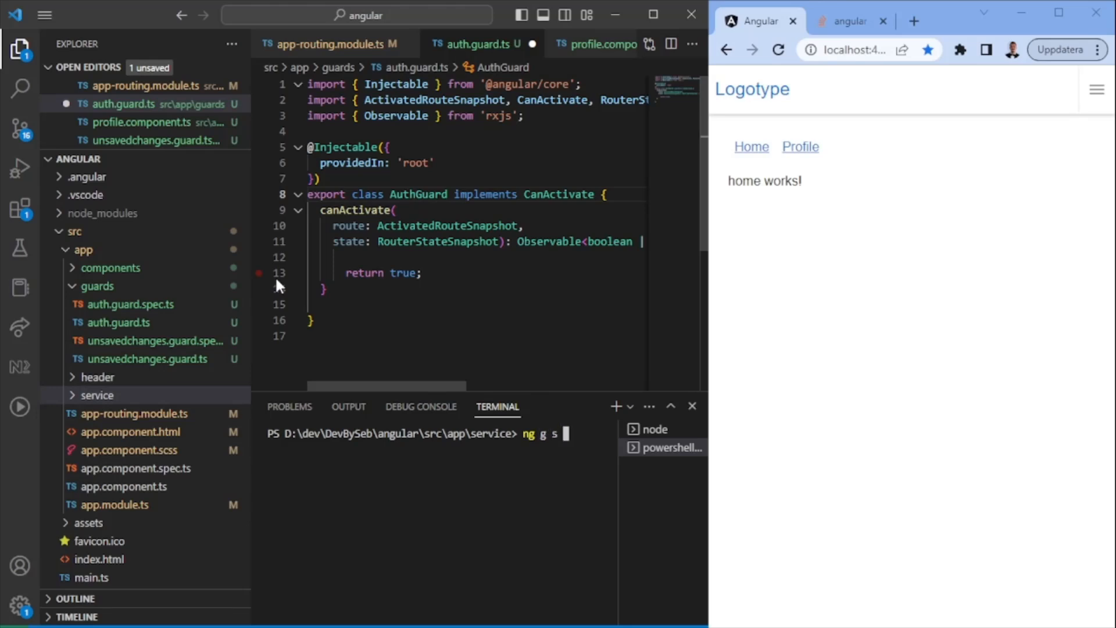
{"action": "type", "text": "a"}
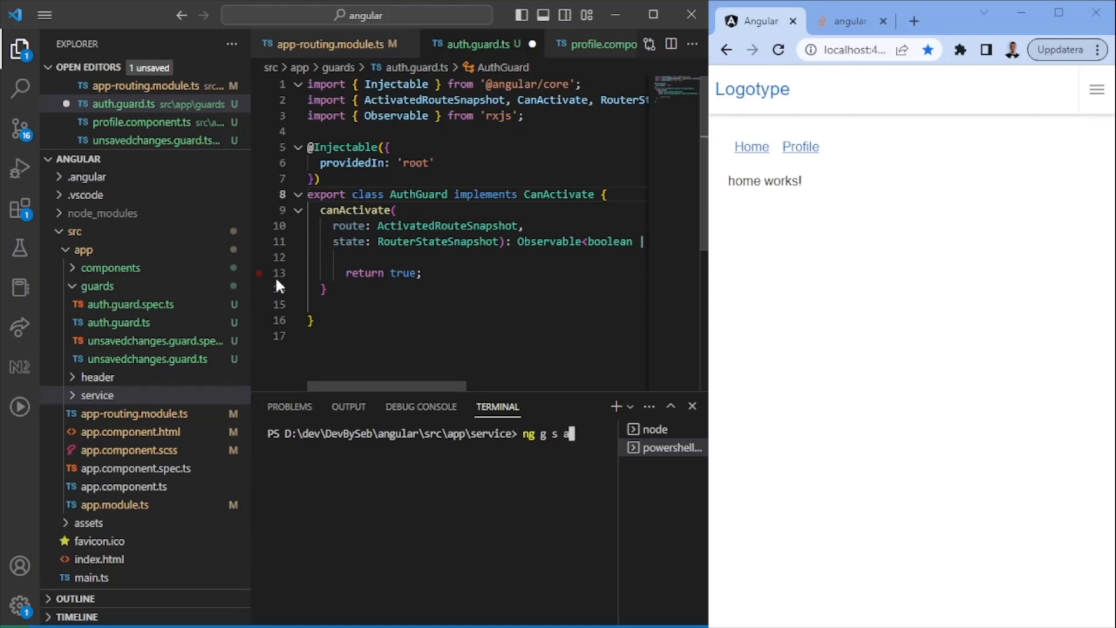
{"action": "type", "text": "uth"}
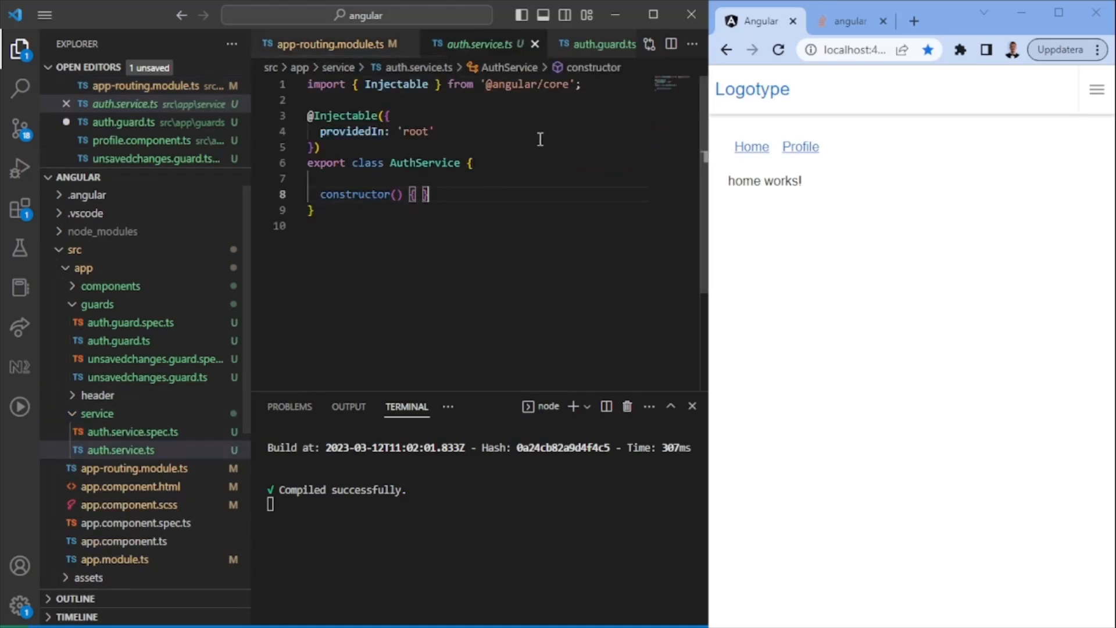
{"action": "type", "text": "isl"}
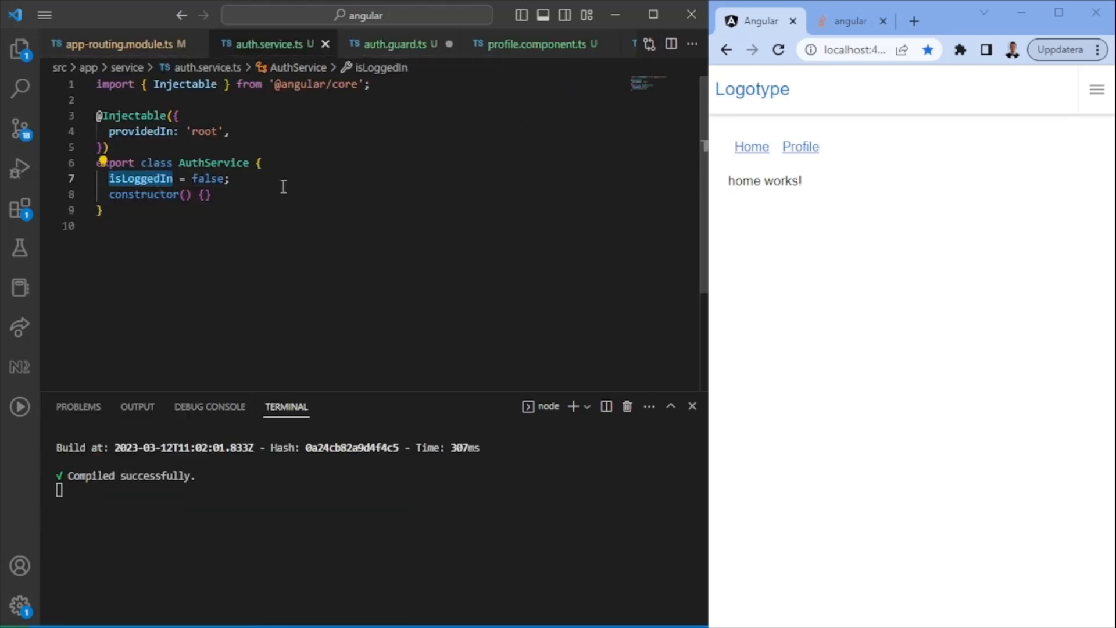
- In AuthGuard, add a constructor injecting AuthService and return this.authService.isLoggedIn
{"action": "left_click", "coordinate": [392, 44]}
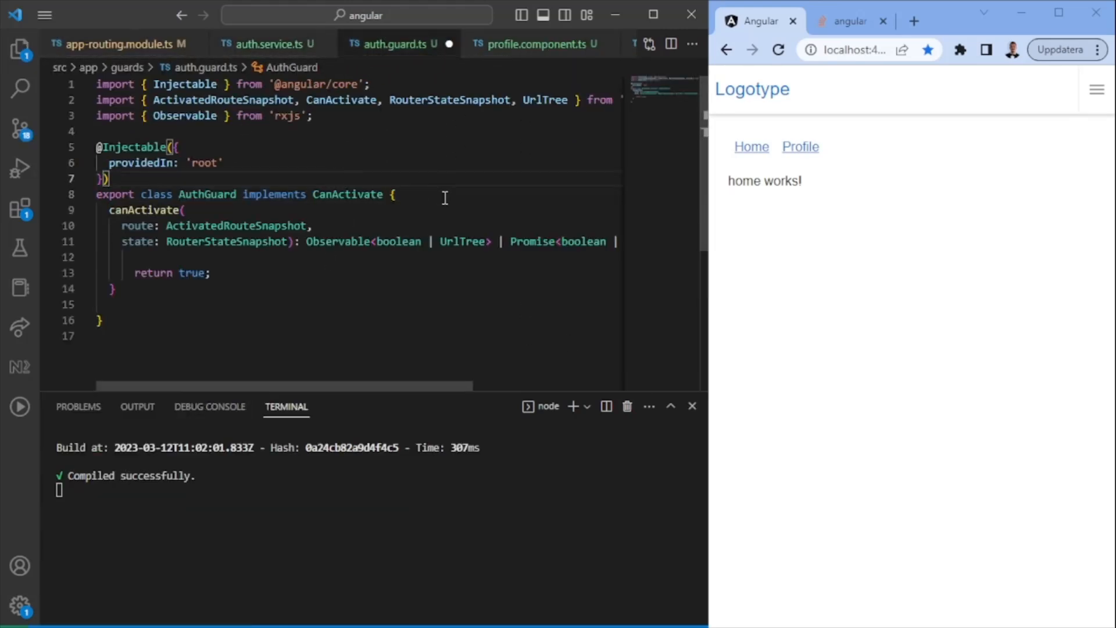
{"action": "type", "text": "constructor() {}"}
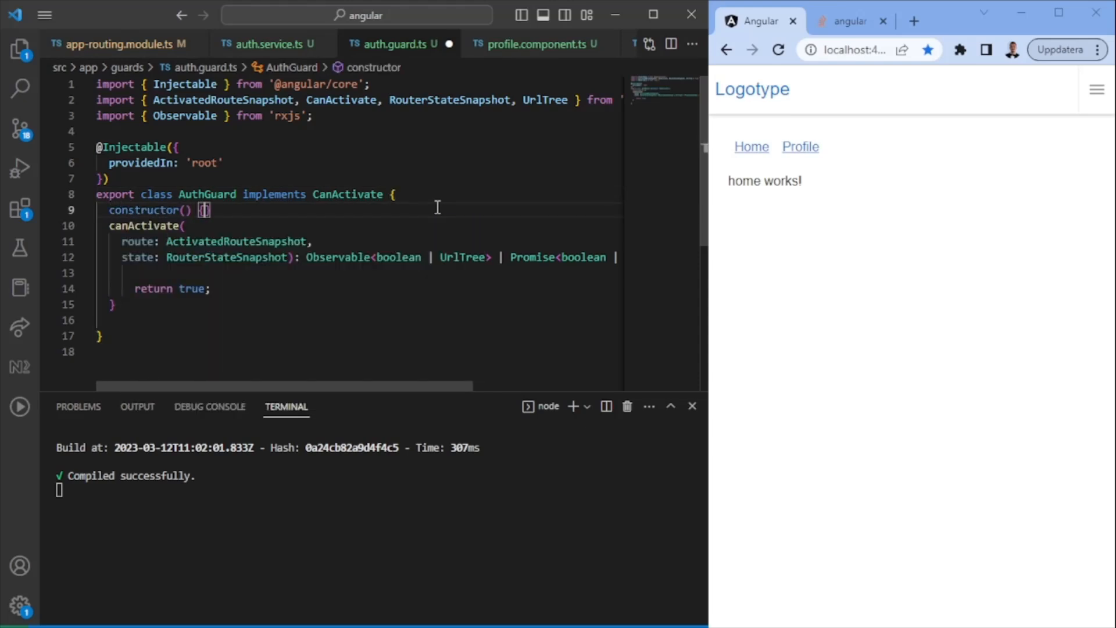
{"action": "type", "text": "private AuthService: AuthService"}
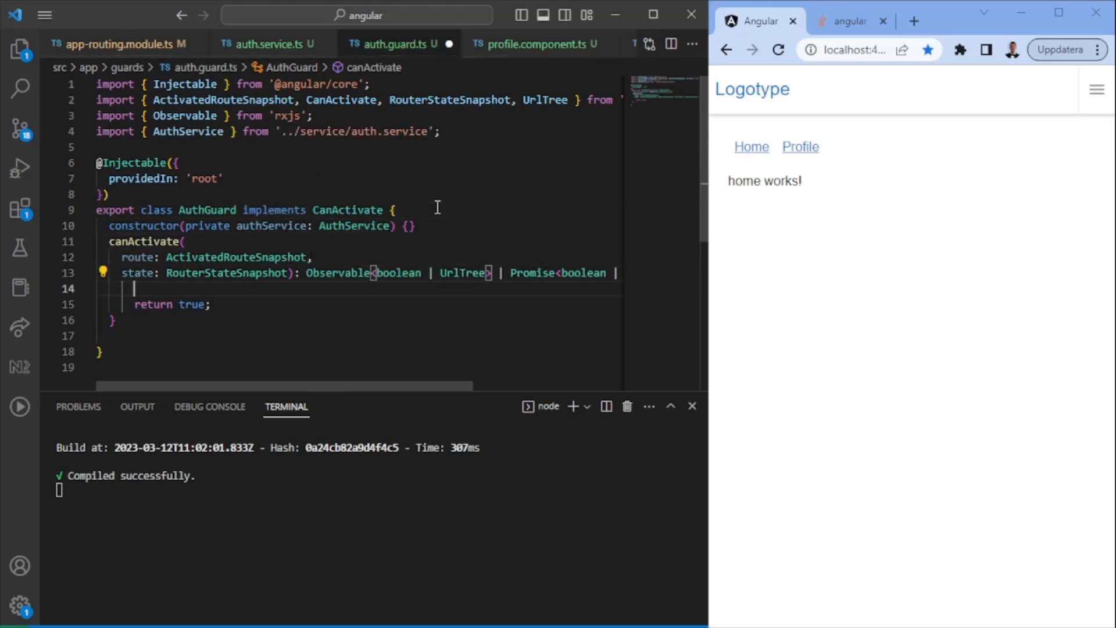
{"action": "type", "text": "this.authService.isLoggedIn"}
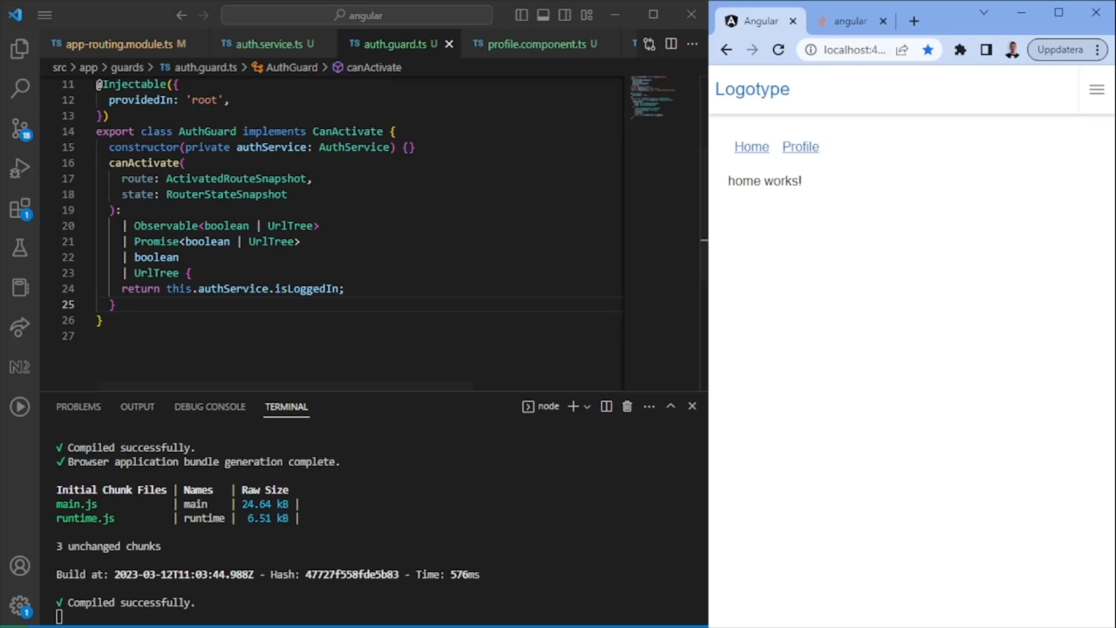
- Change isLoggedIn to true, confirm the Profile page opens, and return to auth.guard.ts
{"action": "left_click", "coordinate": [273, 44]}
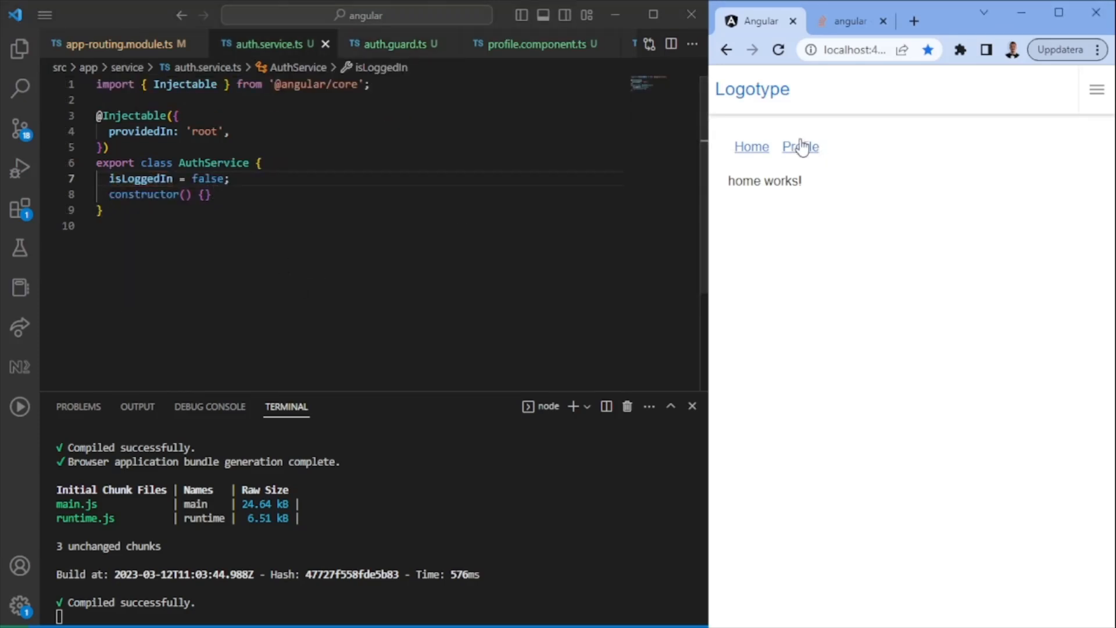
{"action": "mouse_move", "coordinate": [799, 146]}
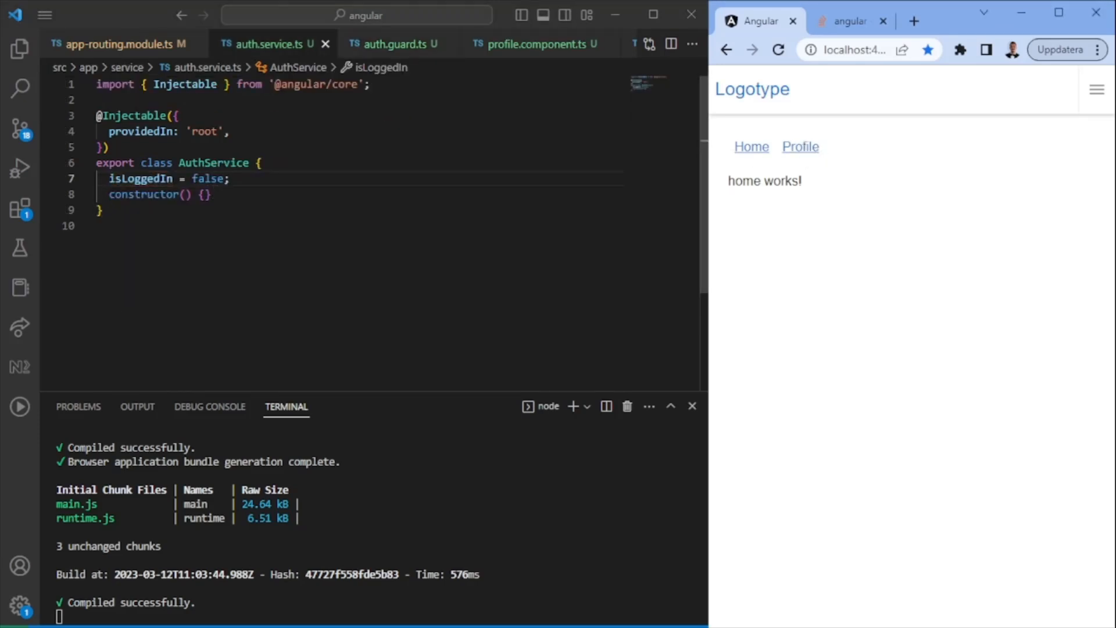
{"action": "type", "text": "true"}
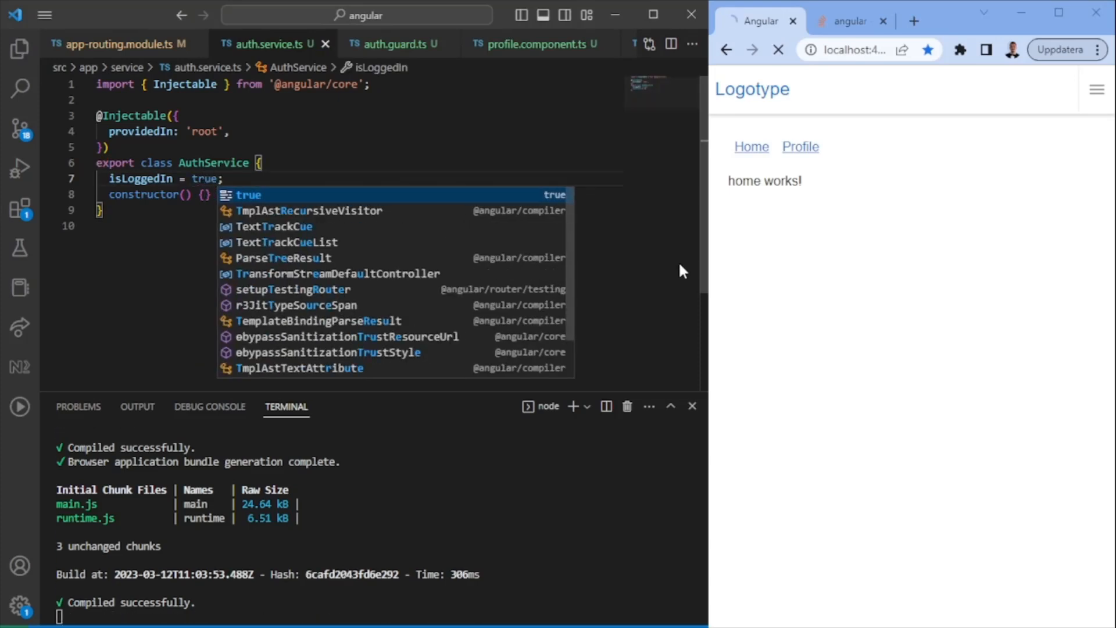
{"action": "left_click", "coordinate": [799, 146]}
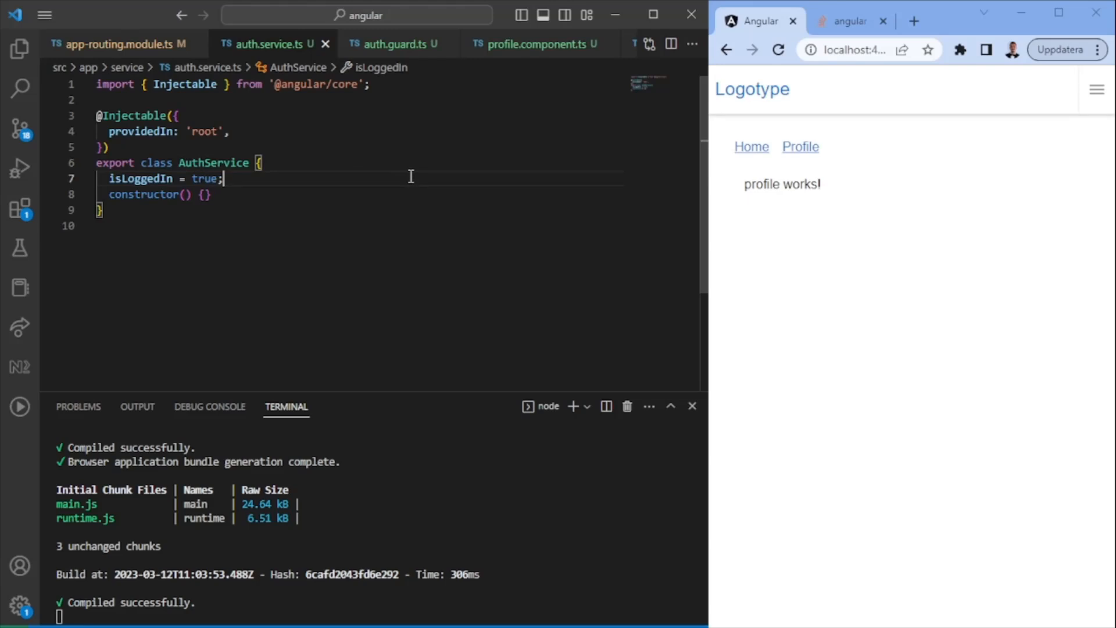
{"action": "left_click", "coordinate": [393, 44]}
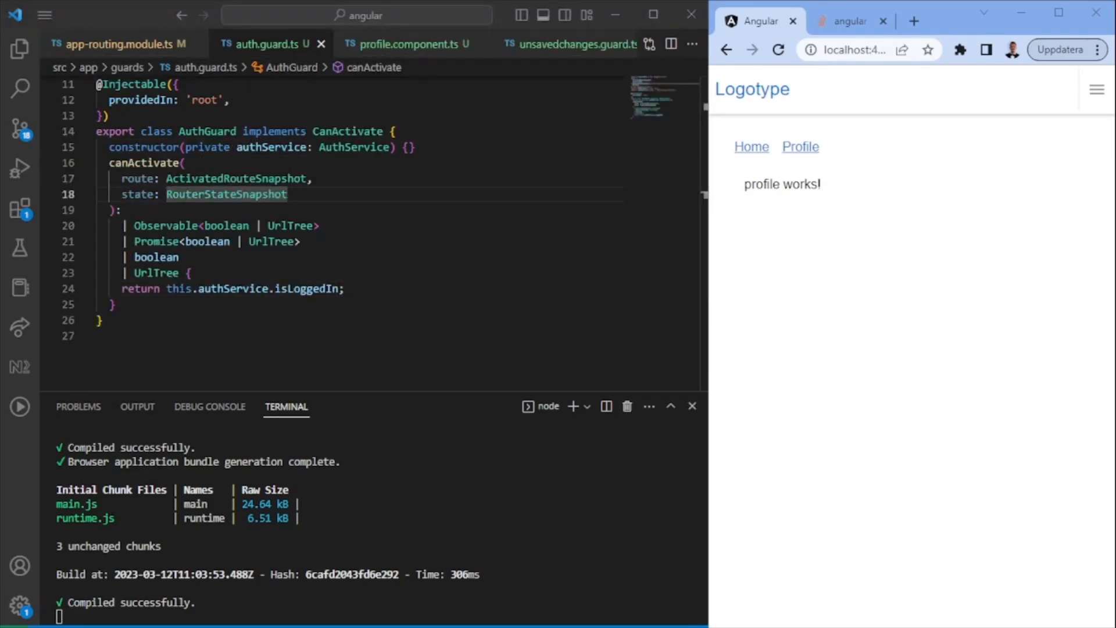